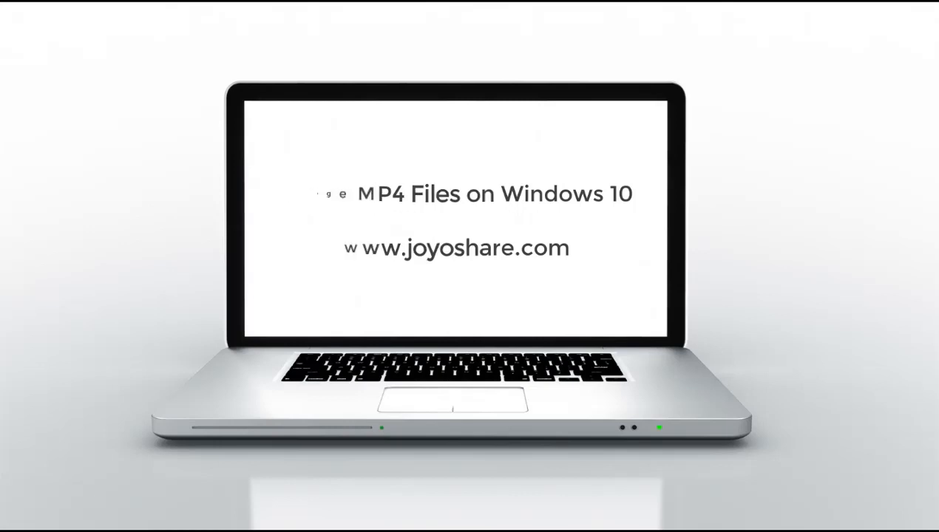
# - Launch Joyoshare Video Joiner from its desktop shortcut
pyautogui.doubleClick(72, 281)
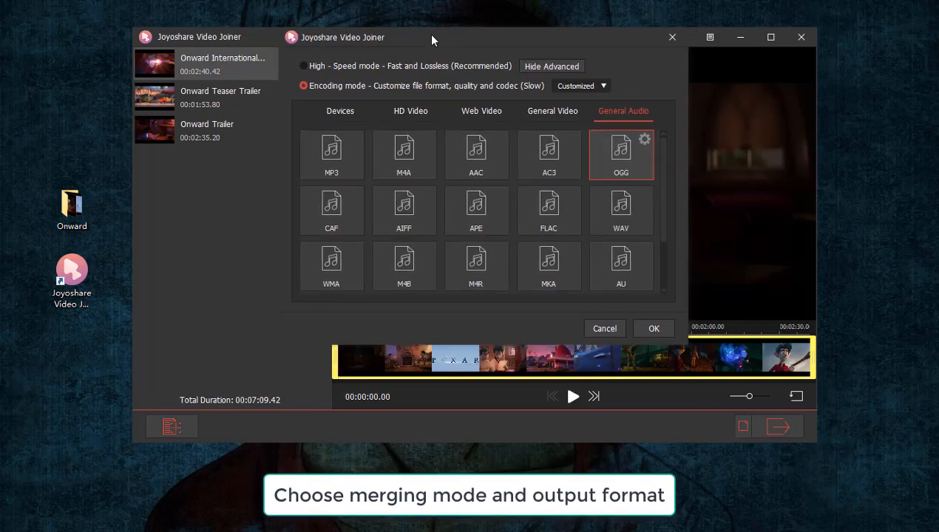
pyautogui.moveTo(553, 111)
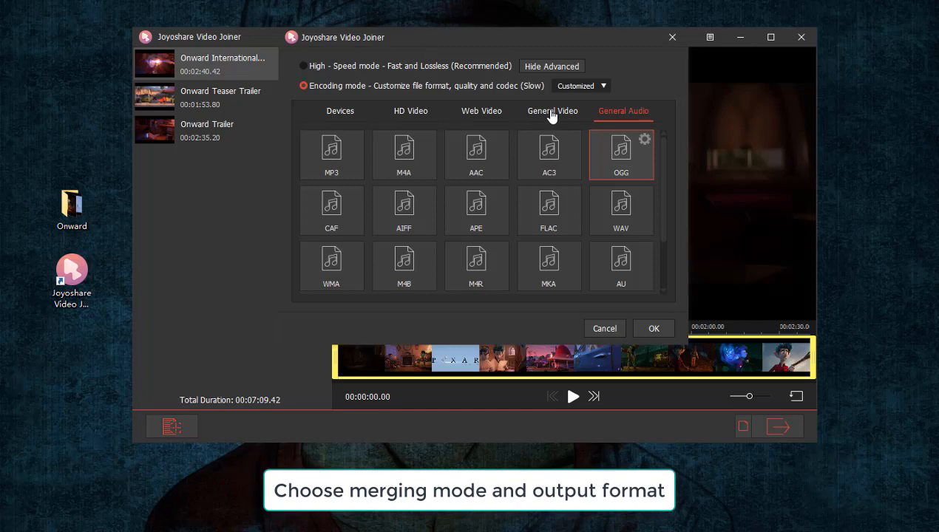
# - Browse through the Devices output presets list
pyautogui.click(341, 111)
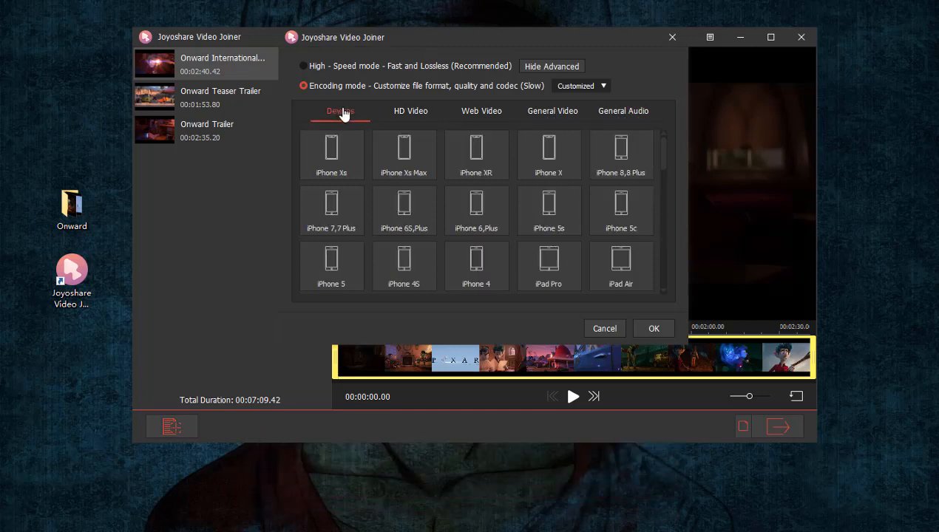
pyautogui.scroll(-3)
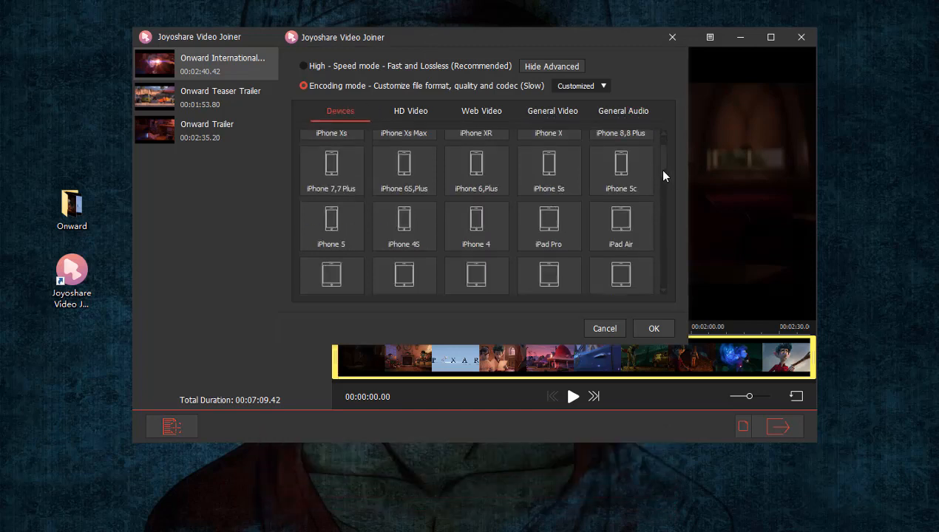
pyautogui.scroll(-3)
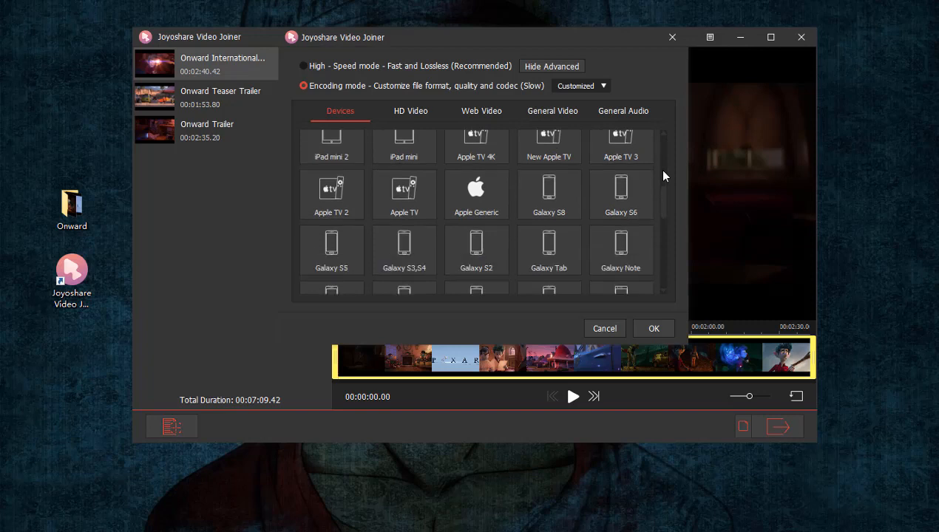
pyautogui.scroll(-3)
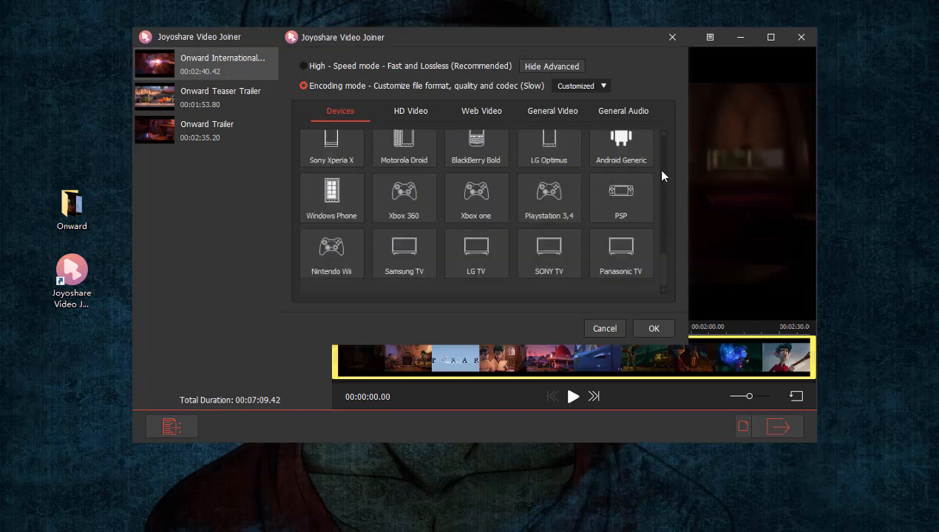
# - Browse the HD Video and Web Video presets, then the General Video formats including MP4
pyautogui.click(411, 111)
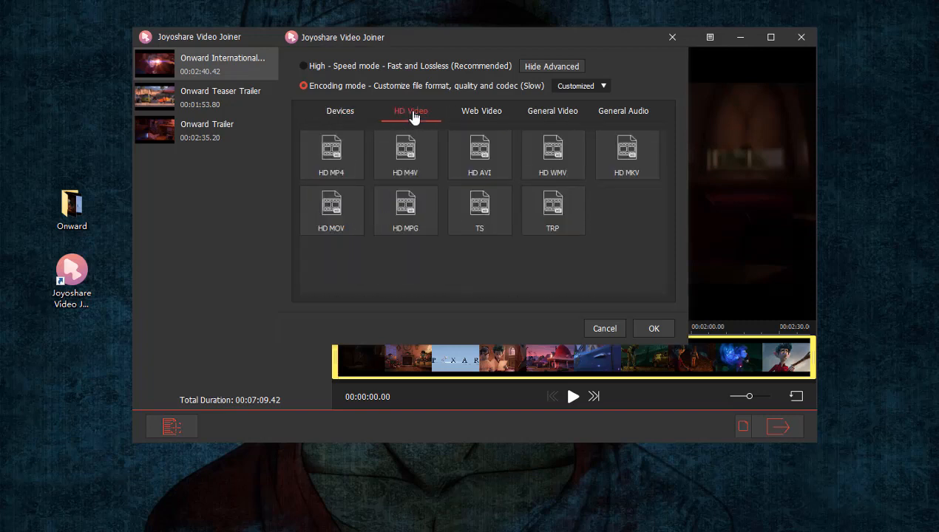
pyautogui.click(482, 111)
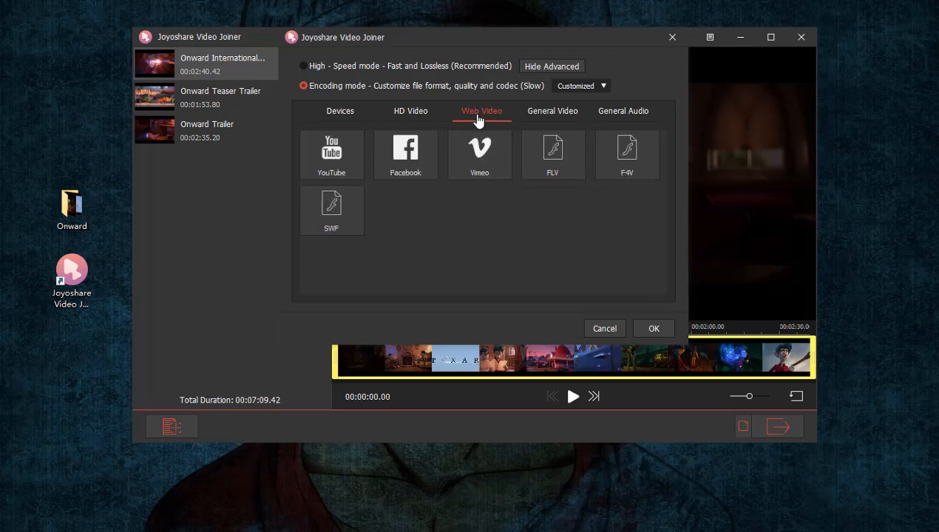
pyautogui.click(553, 111)
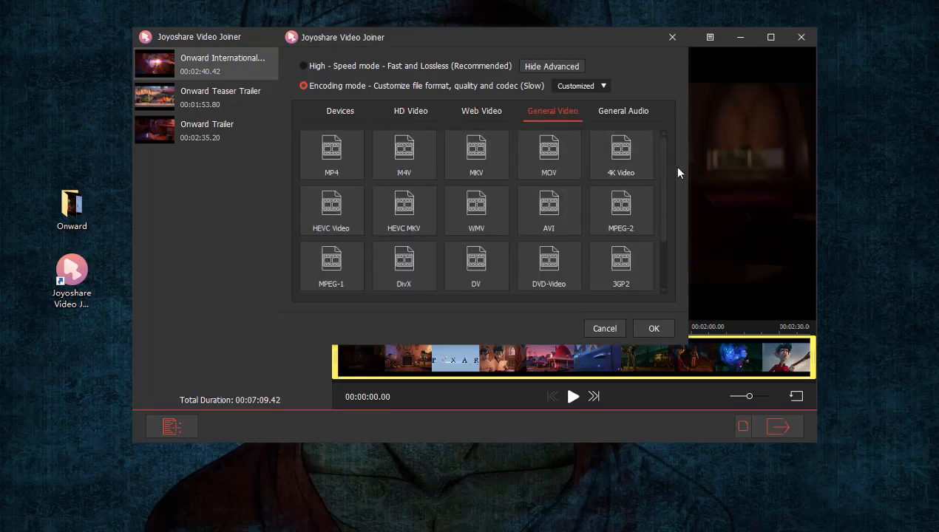
pyautogui.scroll(-3)
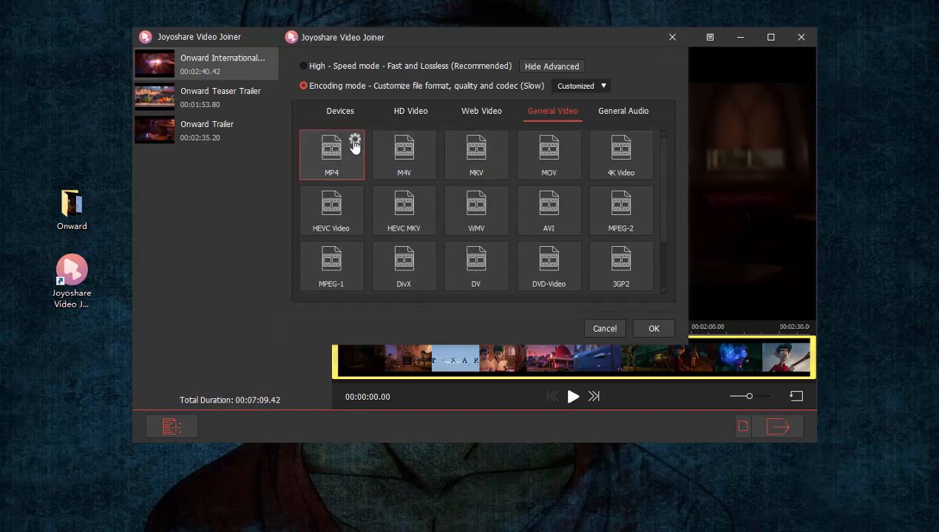
# - Review MP4's codec, resolution and frame rate (H264, 640*480, 30 fps) and confirm the settings
pyautogui.click(355, 140)
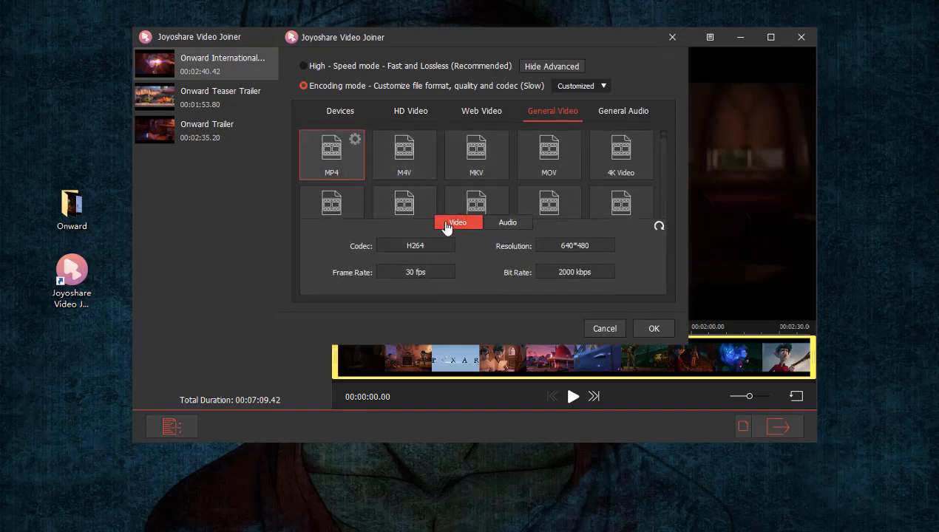
pyautogui.click(414, 245)
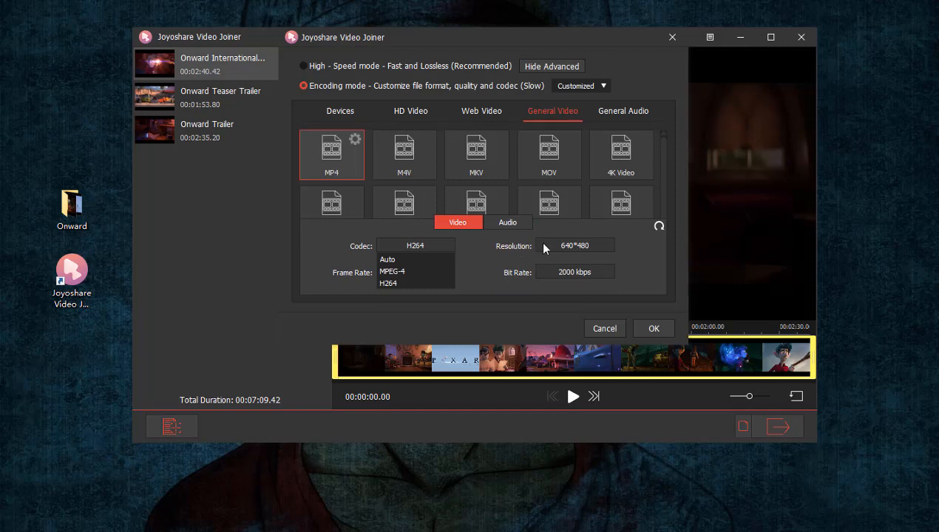
pyautogui.click(575, 246)
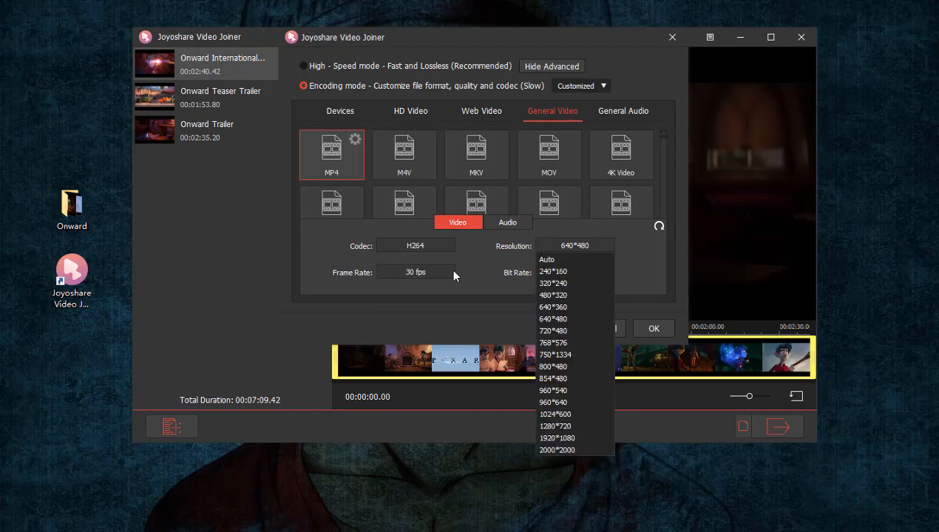
pyautogui.click(415, 272)
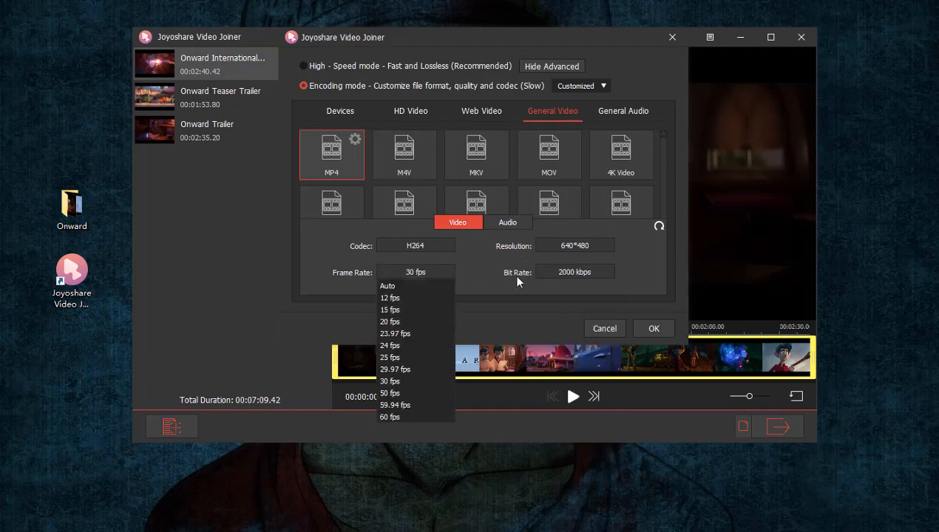
pyautogui.click(575, 272)
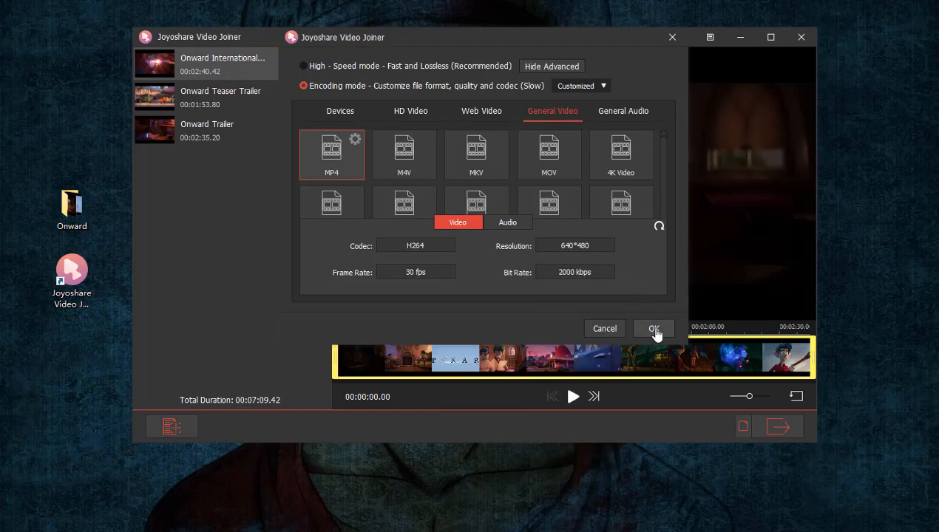
pyautogui.click(654, 328)
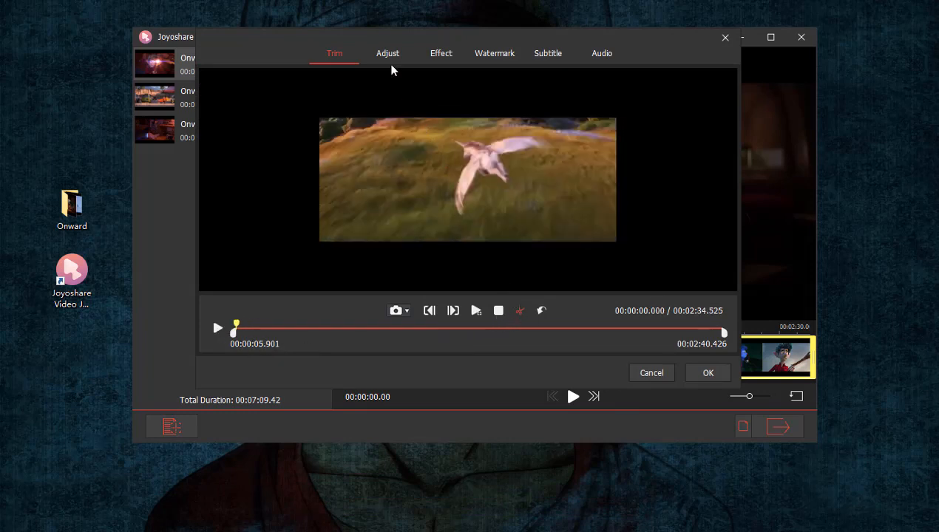
# - Review the Adjust settings, keeping Original Display aspect ratio, then view the Effect options
pyautogui.click(387, 53)
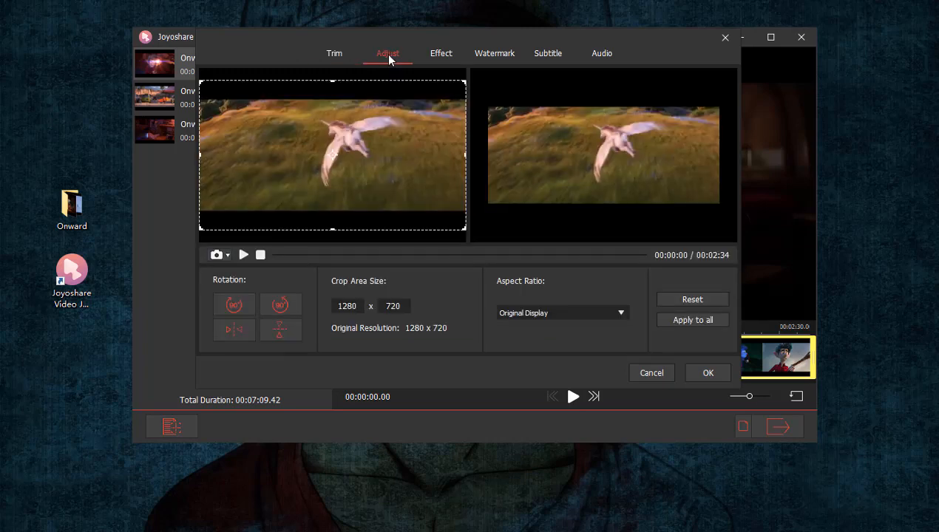
pyautogui.moveTo(393, 110)
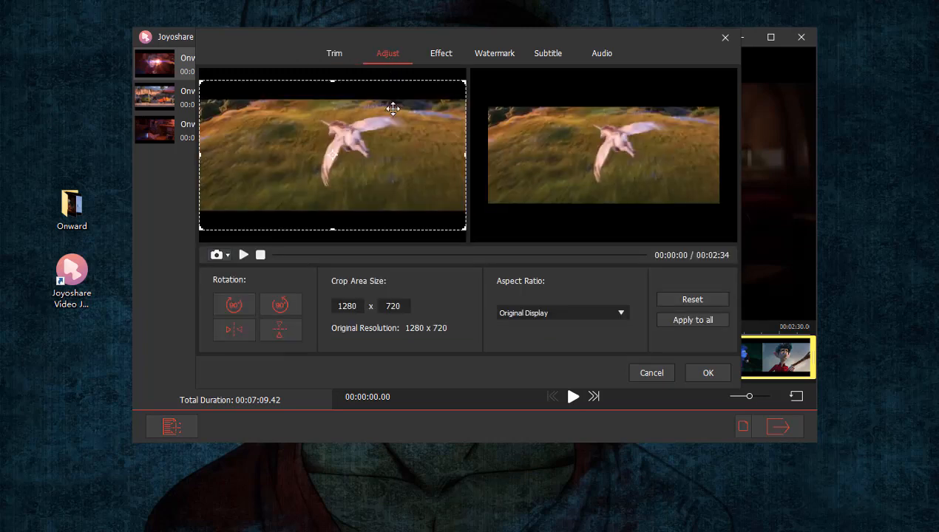
pyautogui.click(562, 313)
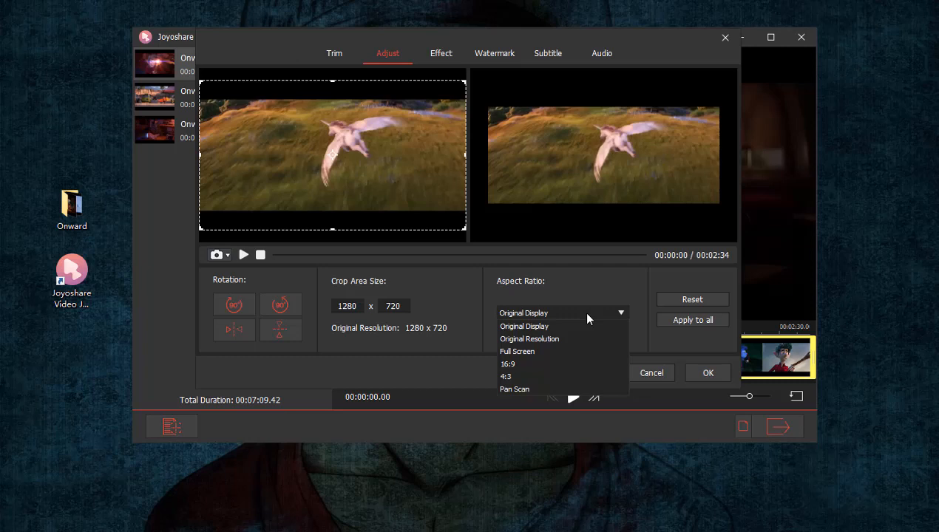
pyautogui.click(524, 327)
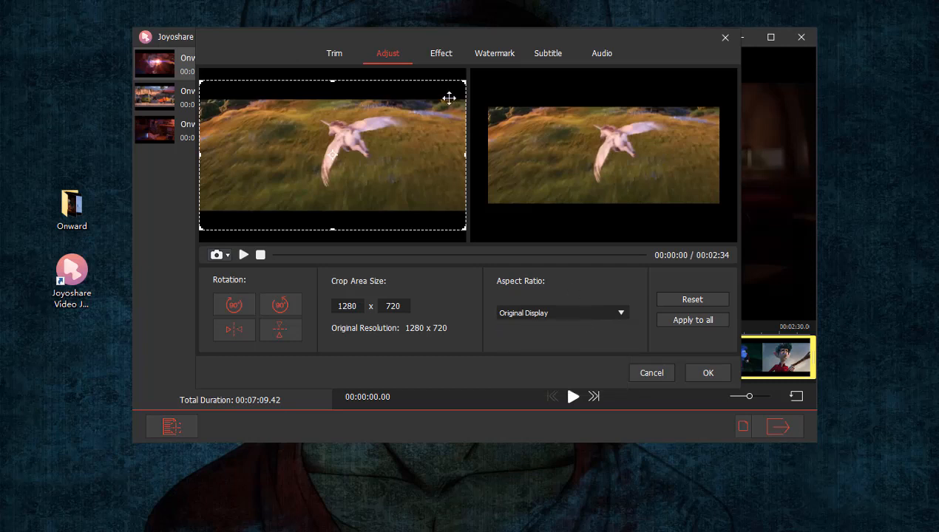
pyautogui.click(440, 53)
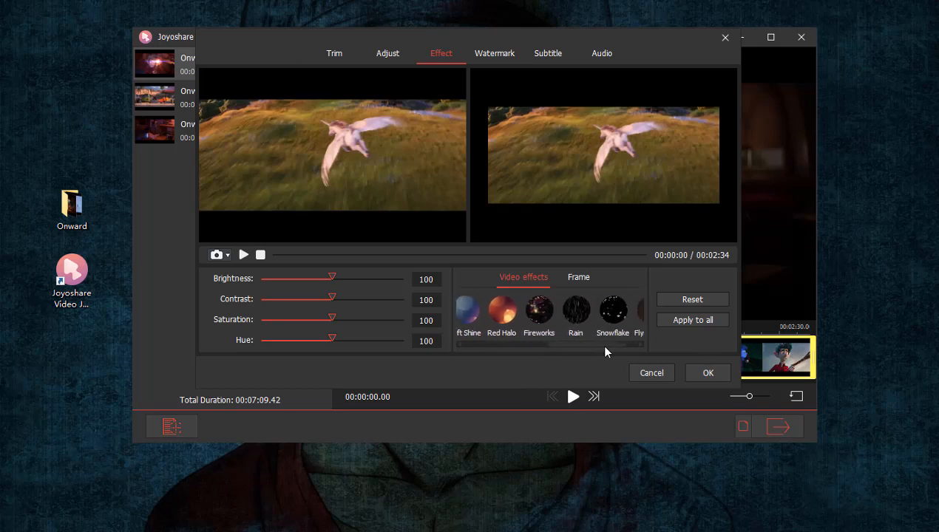
# - Browse the decorative frame styles such as LOMO, Paper and TV
pyautogui.click(578, 278)
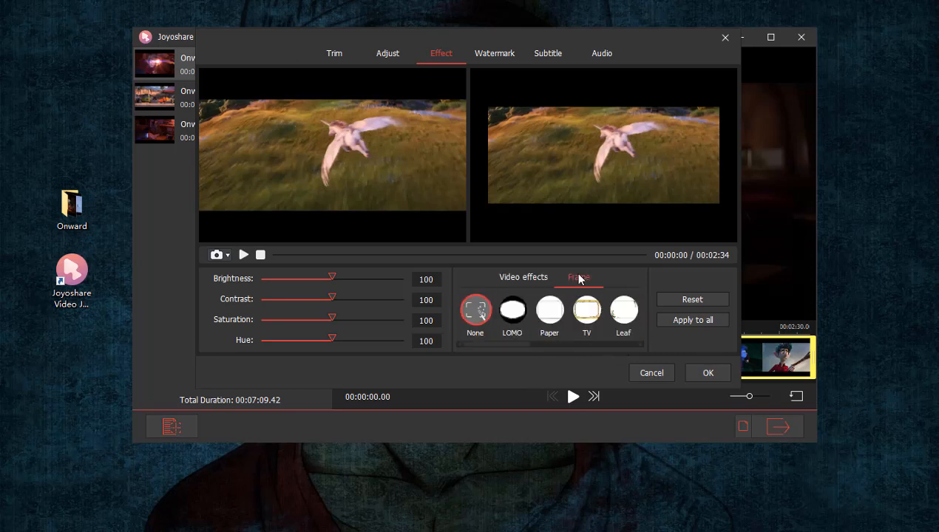
pyautogui.hscroll(3)
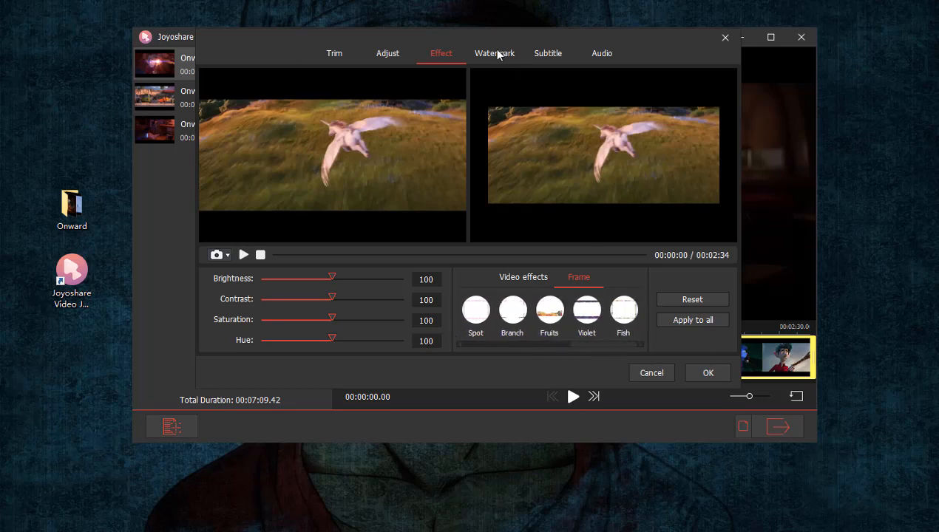
# - Add a 'Joyoshare' text watermark with a pink font colour to the clip
pyautogui.click(494, 54)
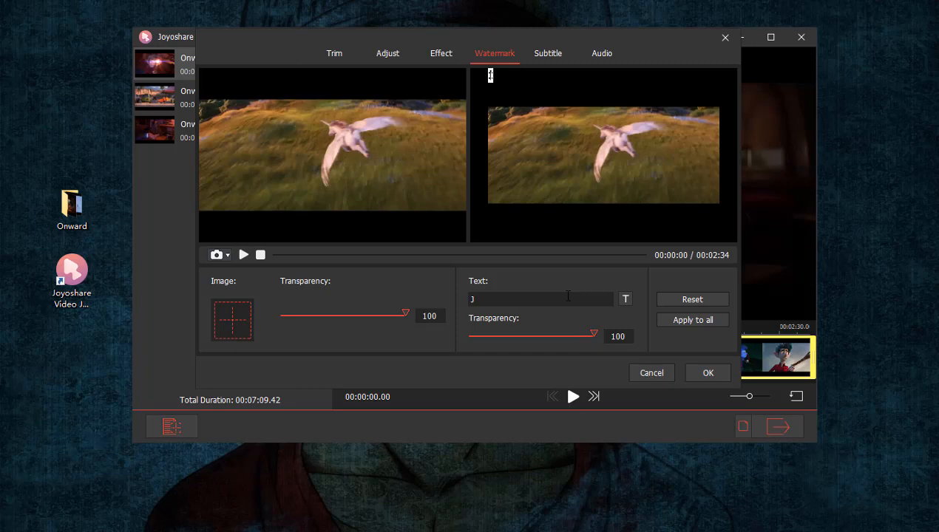
pyautogui.write('oyoshare')
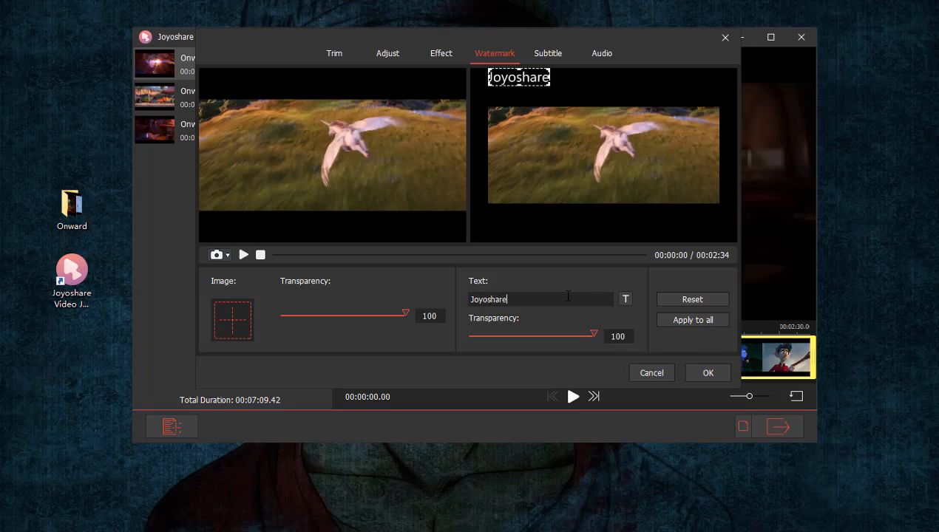
pyautogui.click(624, 298)
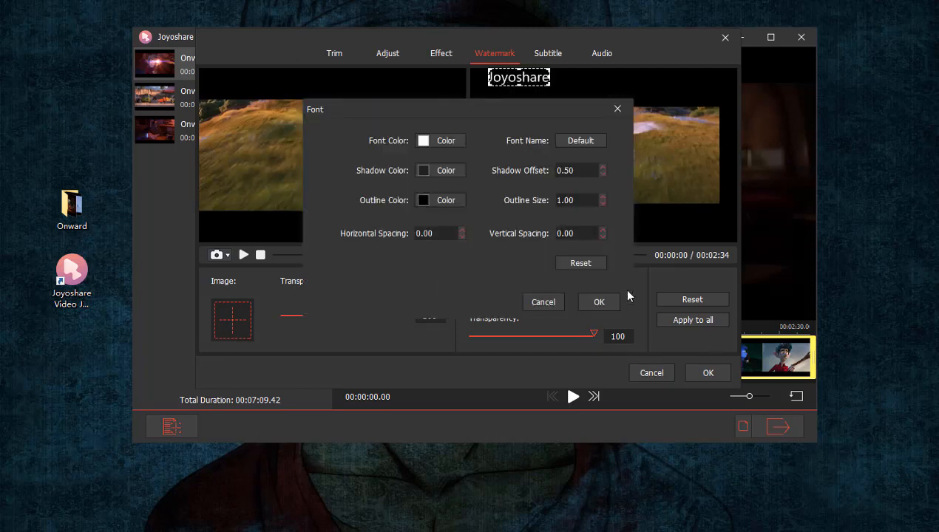
pyautogui.click(423, 141)
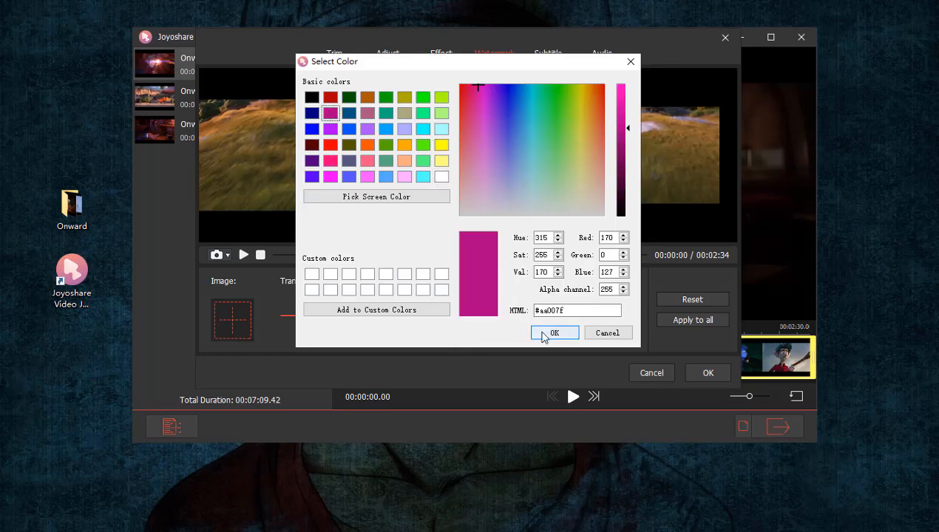
pyautogui.click(555, 333)
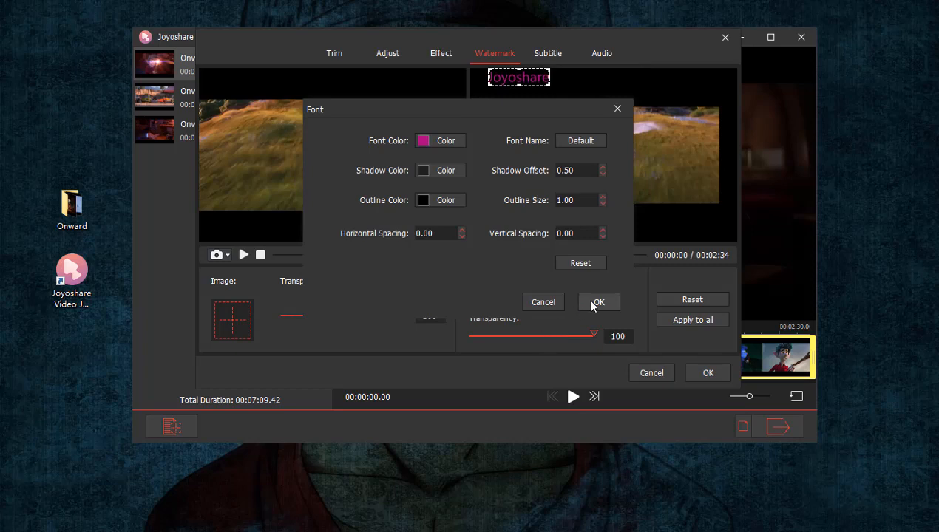
pyautogui.click(597, 302)
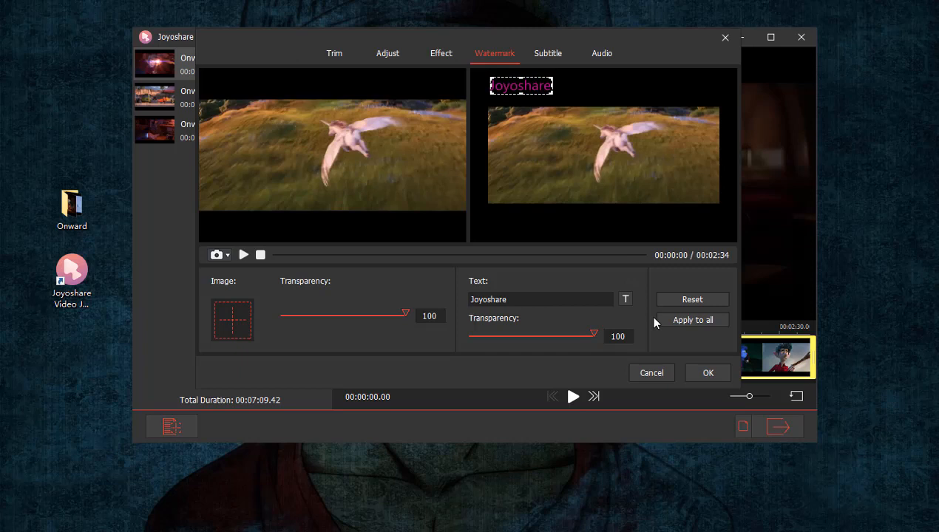
pyautogui.moveTo(663, 295)
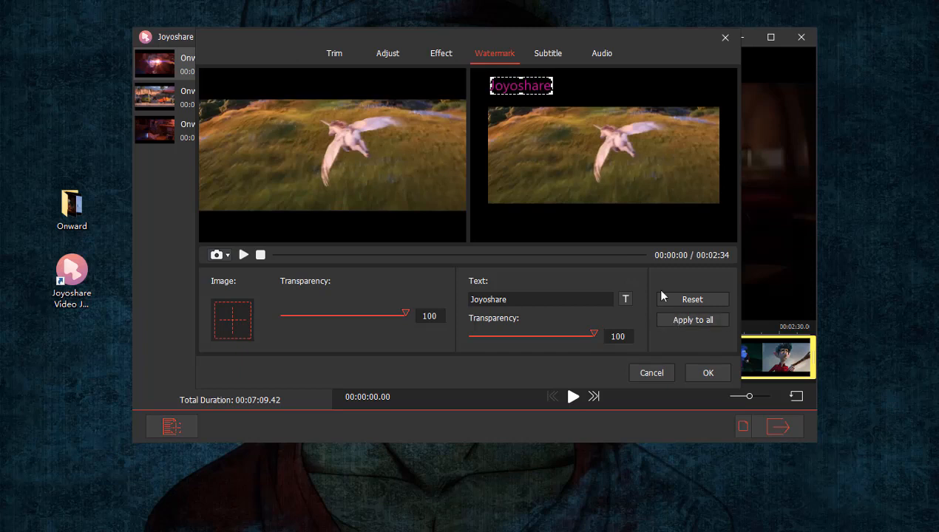
pyautogui.click(547, 53)
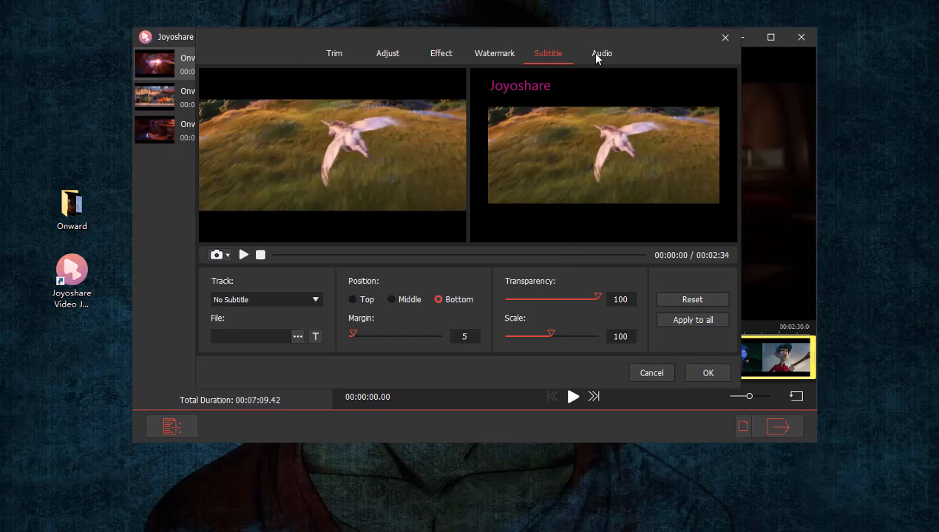
# - View the clip's audio settings: English AAC track, volume 100, weight 50
pyautogui.click(601, 53)
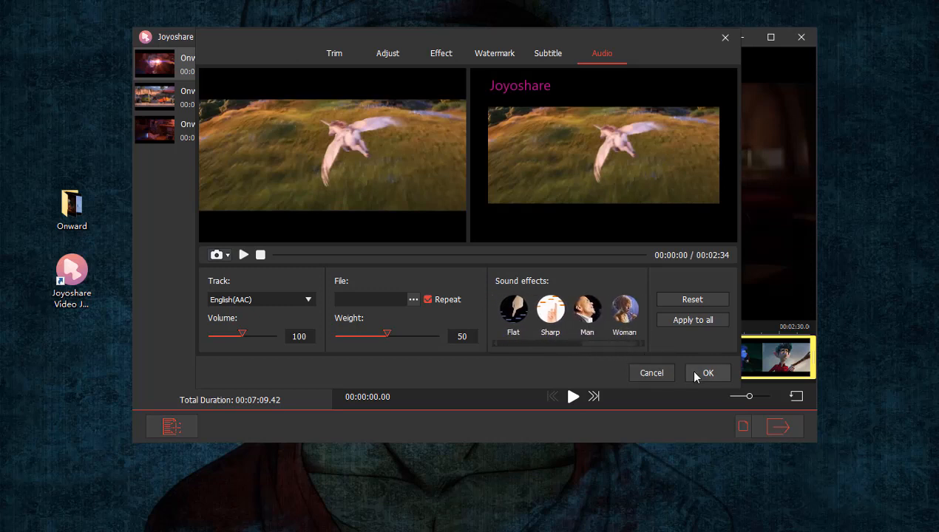
pyautogui.moveTo(725, 38)
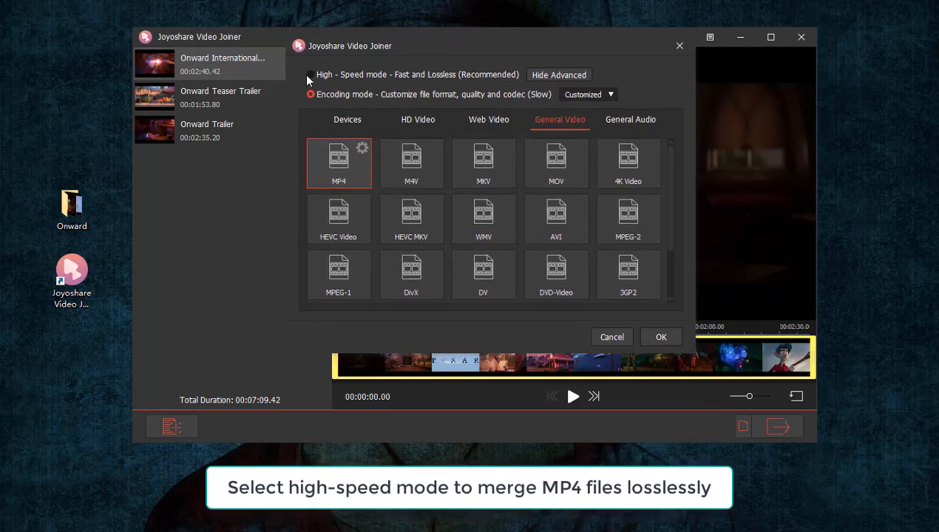
# - Choose High-Speed lossless mode, browse its general video formats and confirm
pyautogui.click(311, 74)
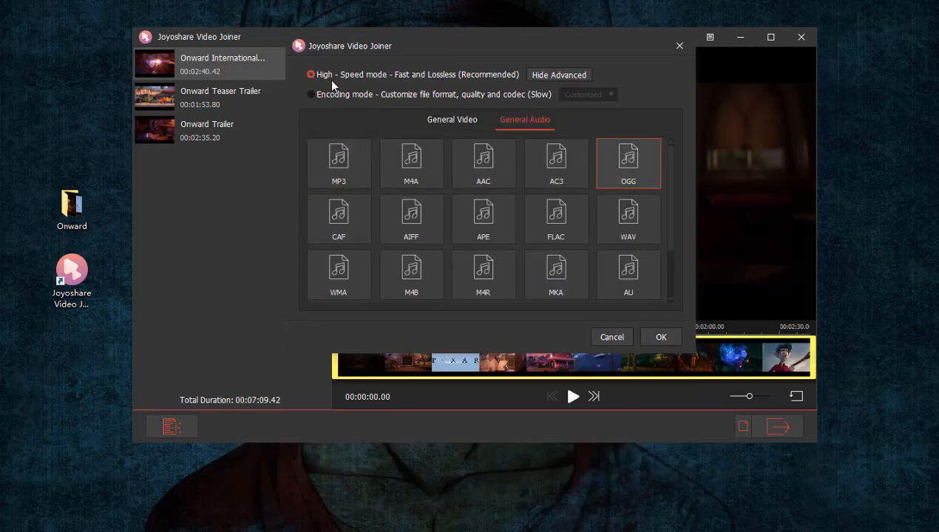
pyautogui.click(452, 118)
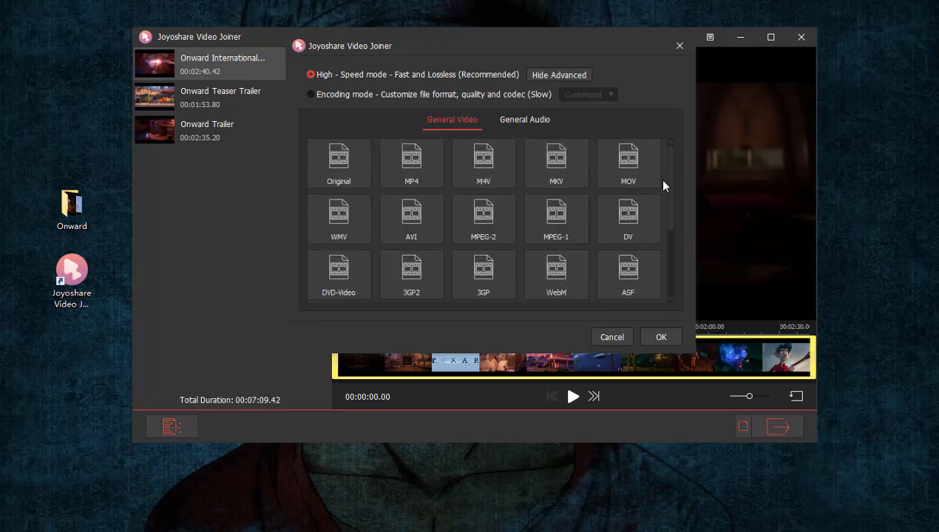
pyautogui.click(337, 162)
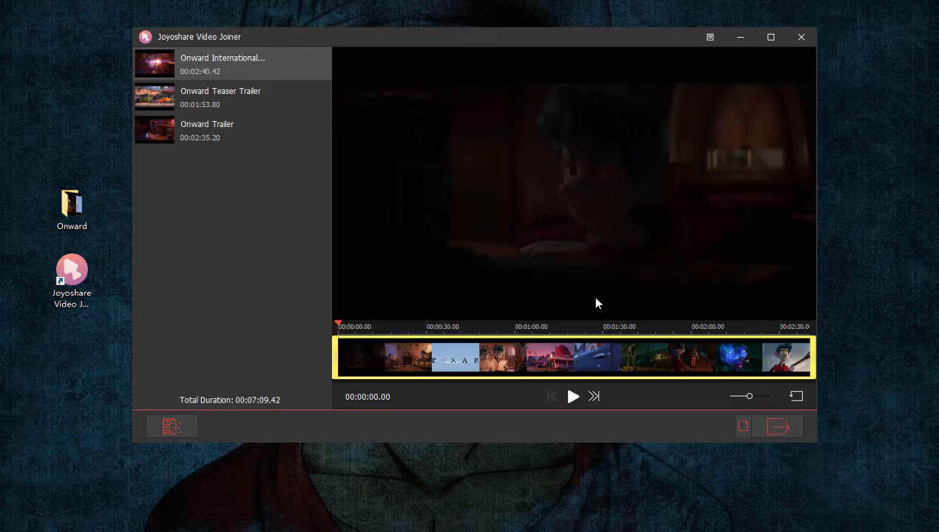
# - Play the first trailer, then trim the opening off the teaser trailer with the timeline handle
pyautogui.click(574, 397)
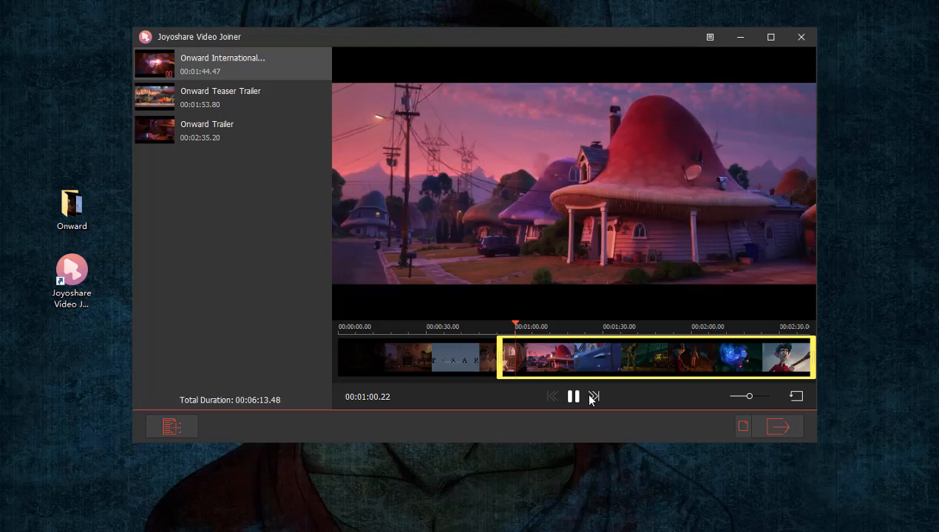
pyautogui.click(221, 98)
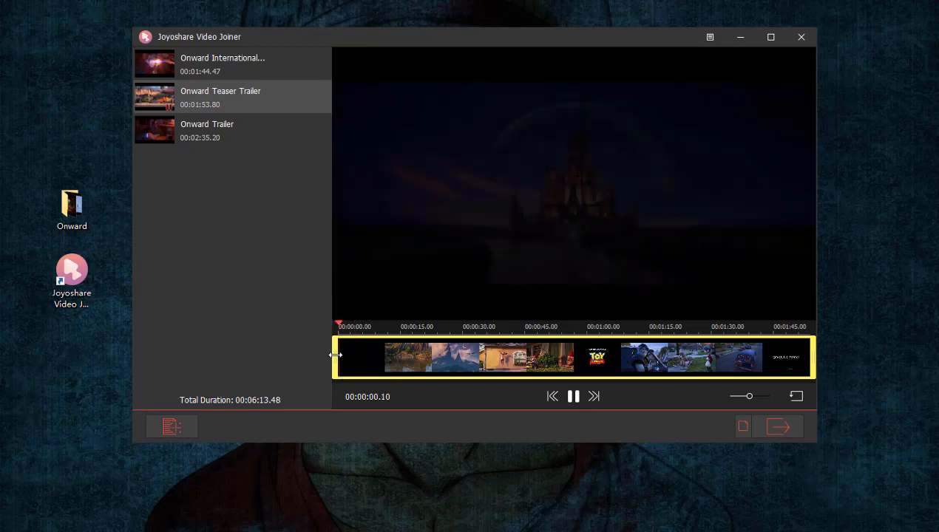
pyautogui.moveTo(334, 355); pyautogui.dragTo(429, 366)
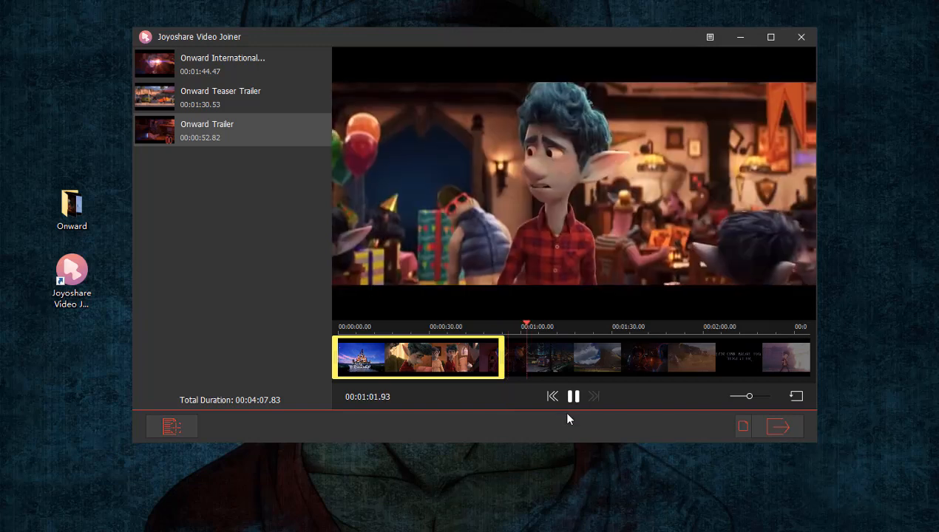
pyautogui.click(574, 397)
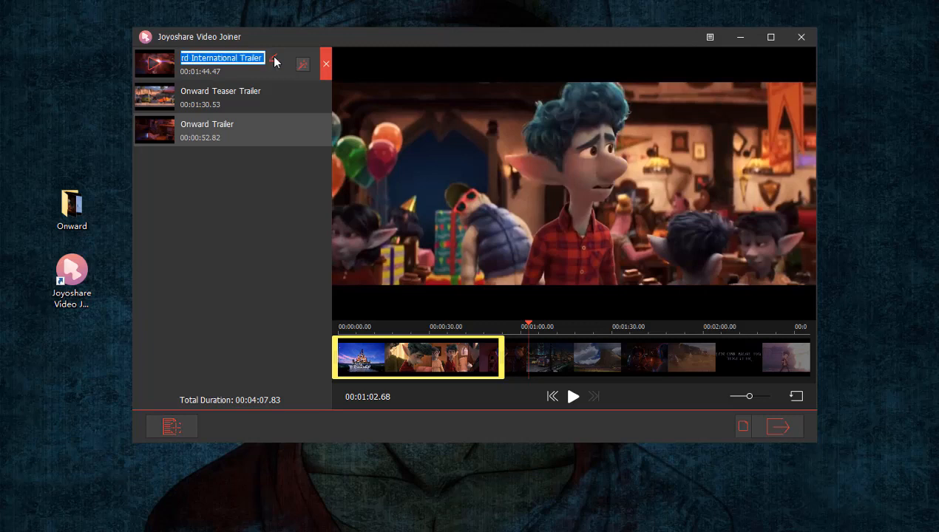
# - Rename the clip to Onward and move it to a new position in the list
pyautogui.write('Onward')
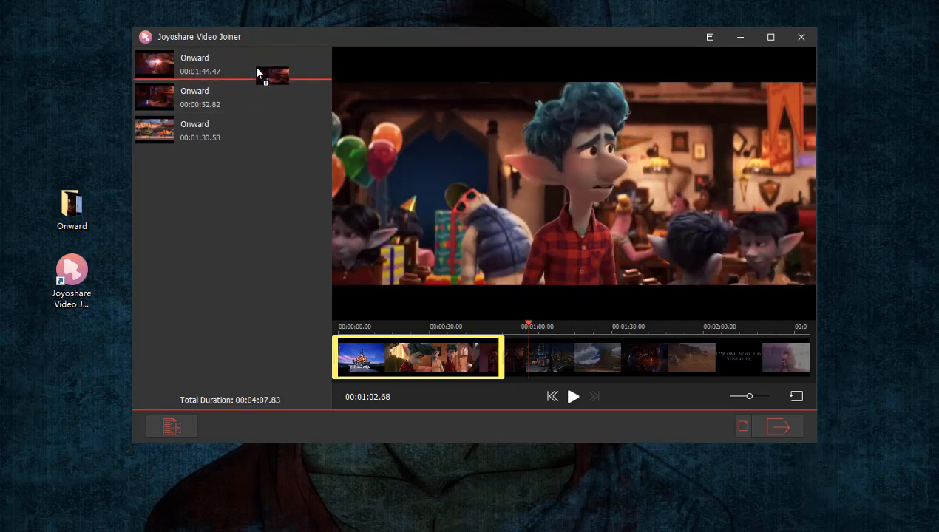
pyautogui.moveTo(259, 73); pyautogui.dragTo(252, 60)
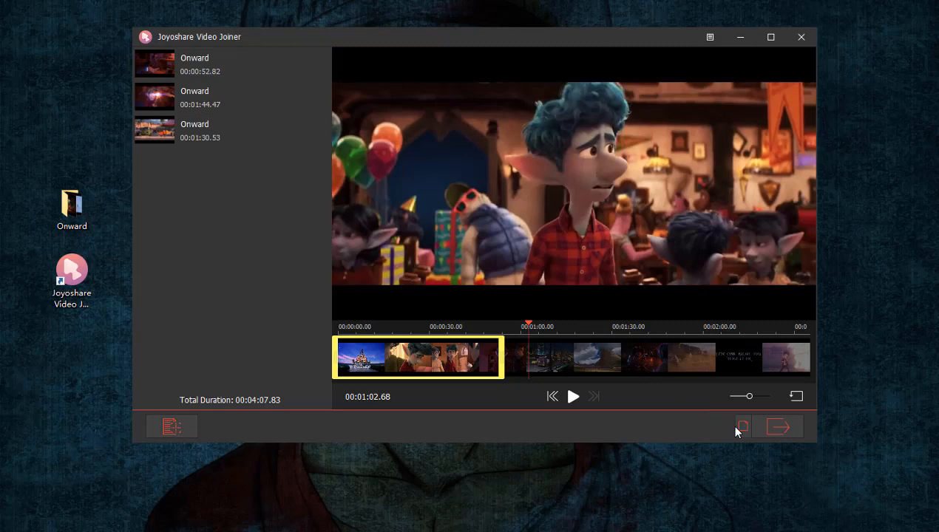
pyautogui.moveTo(778, 427)
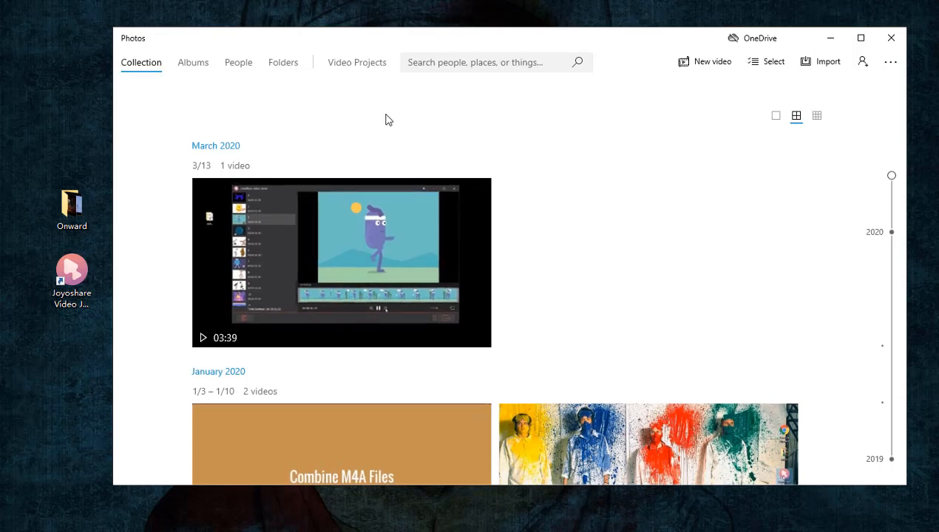
# - Create a new video project named Onward from the Video Projects area
pyautogui.click(357, 62)
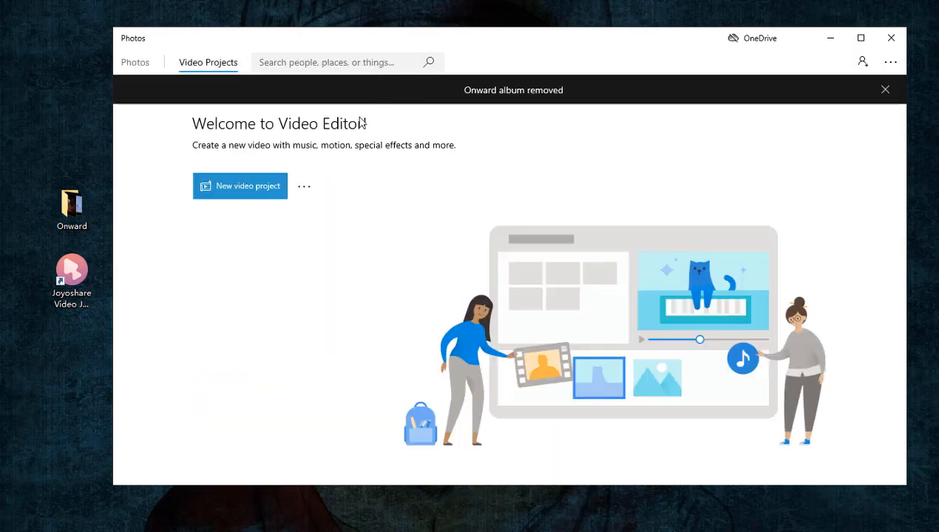
pyautogui.moveTo(247, 186)
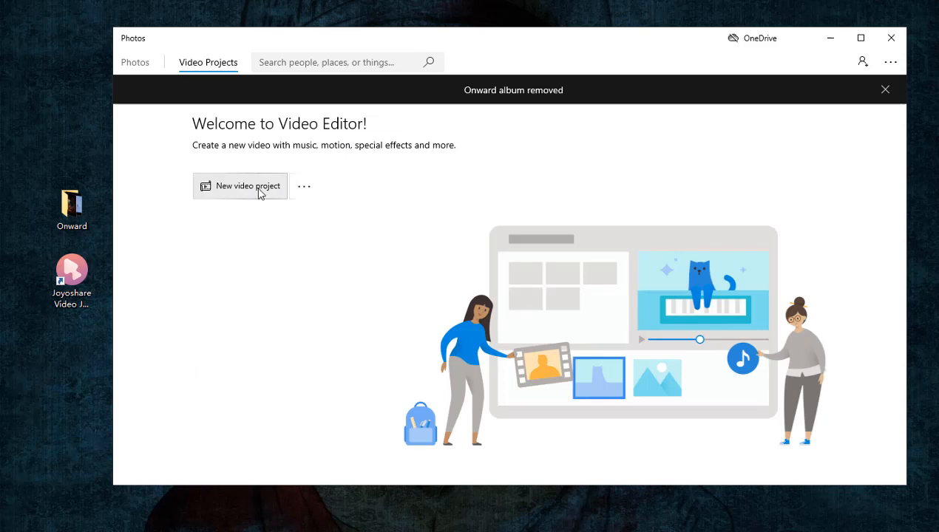
pyautogui.click(247, 187)
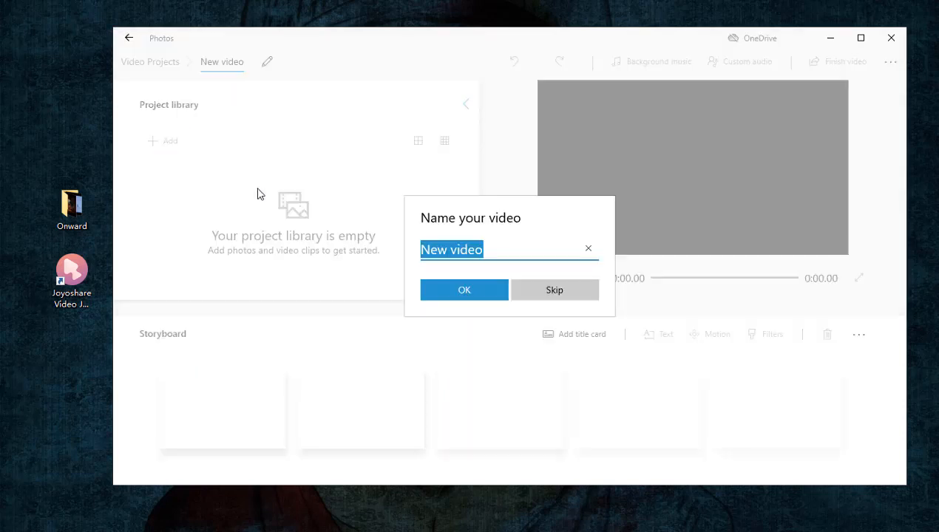
pyautogui.write('Onward')
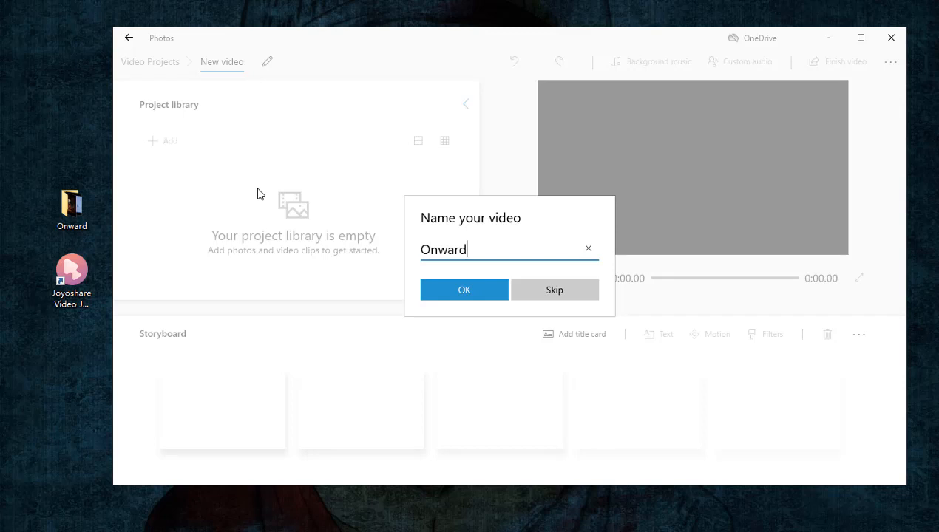
pyautogui.click(465, 290)
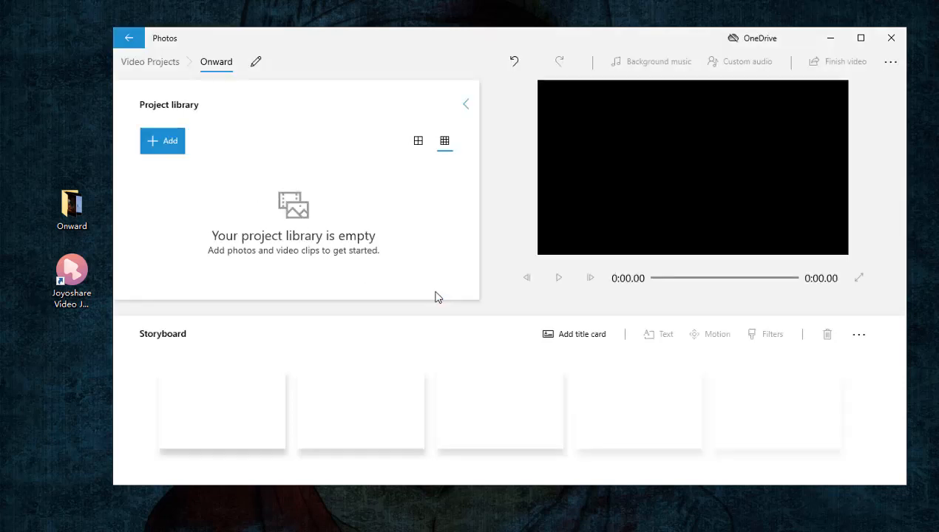
pyautogui.moveTo(162, 140)
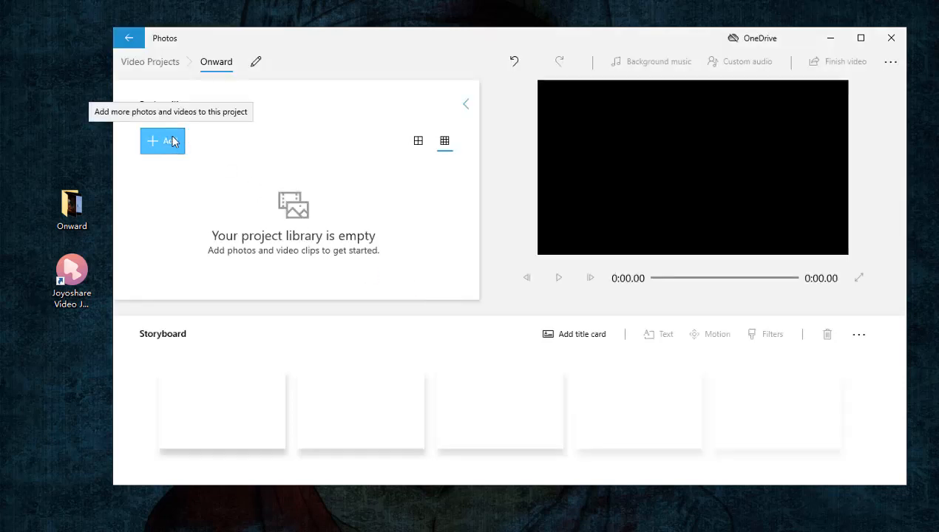
pyautogui.moveTo(193, 176)
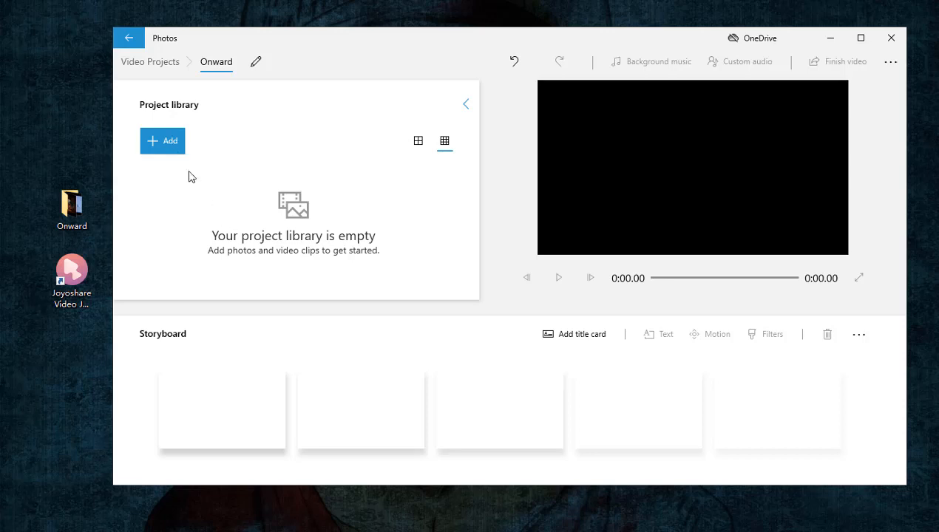
# - Import the three Onward trailer files from this PC and place them on the storyboard, totalling 7:09.50
pyautogui.click(162, 141)
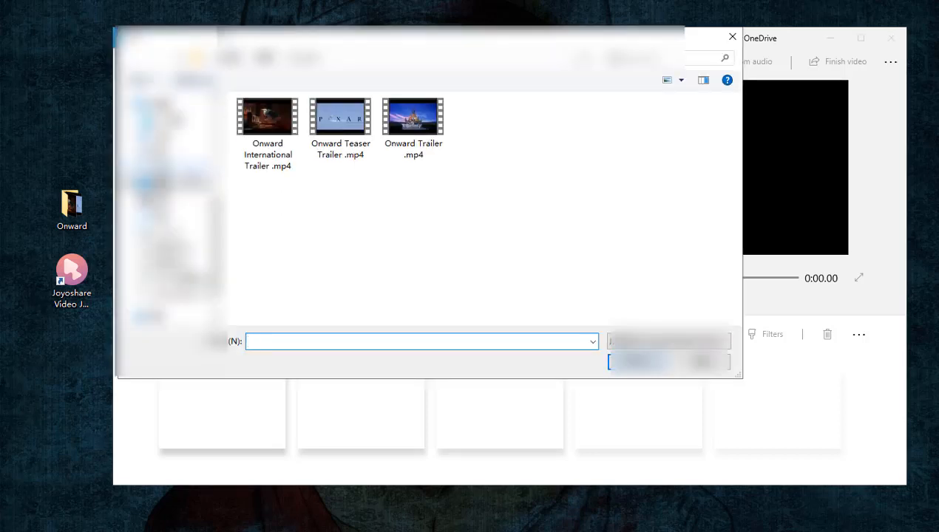
pyautogui.click(268, 116)
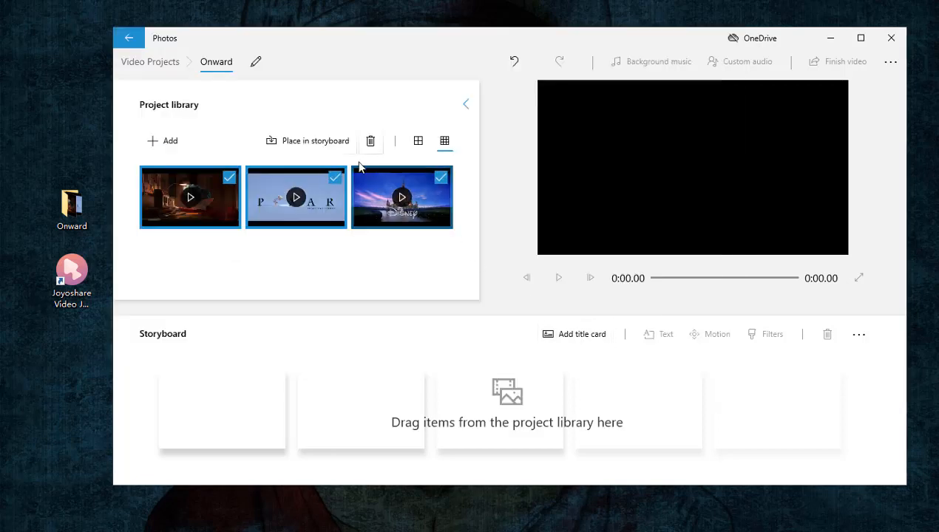
pyautogui.click(308, 140)
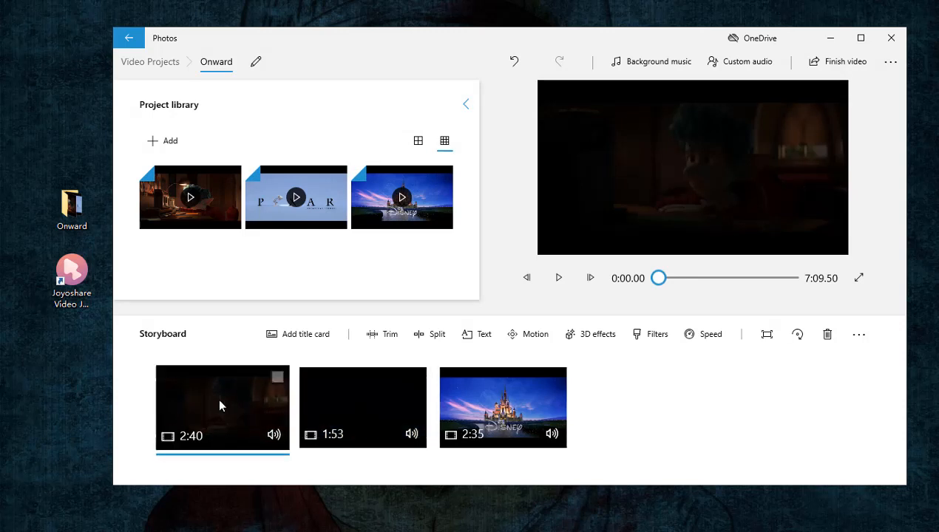
# - Trim the first clip, the highway traffic shot, to start at 0:19.80
pyautogui.click(362, 408)
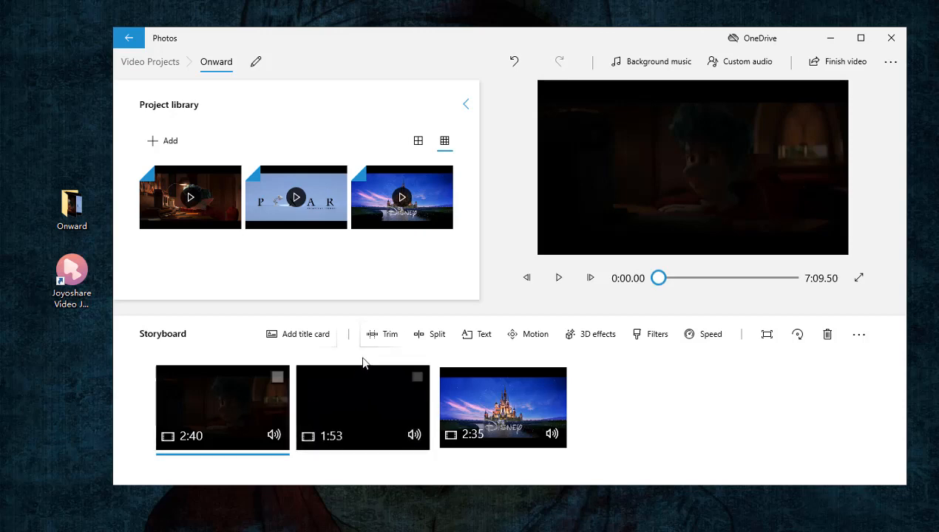
pyautogui.click(383, 335)
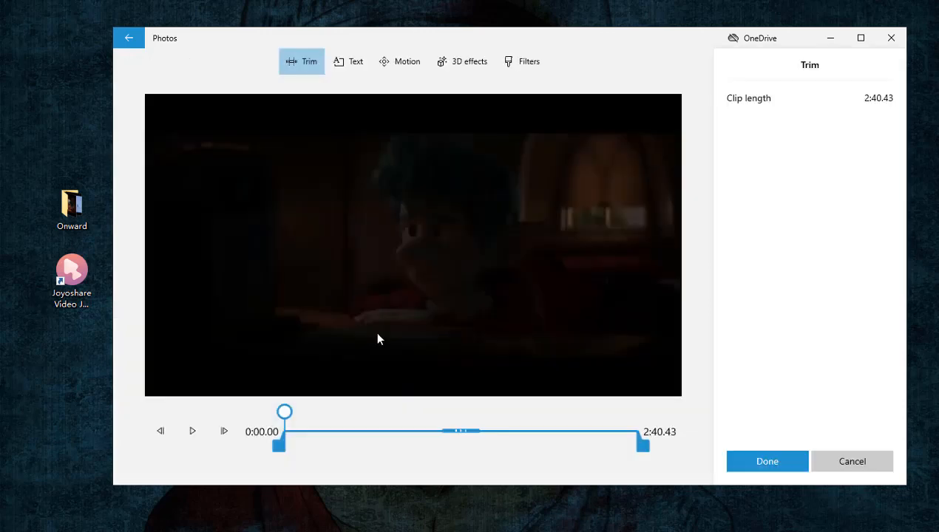
pyautogui.moveTo(279, 444); pyautogui.dragTo(303, 443)
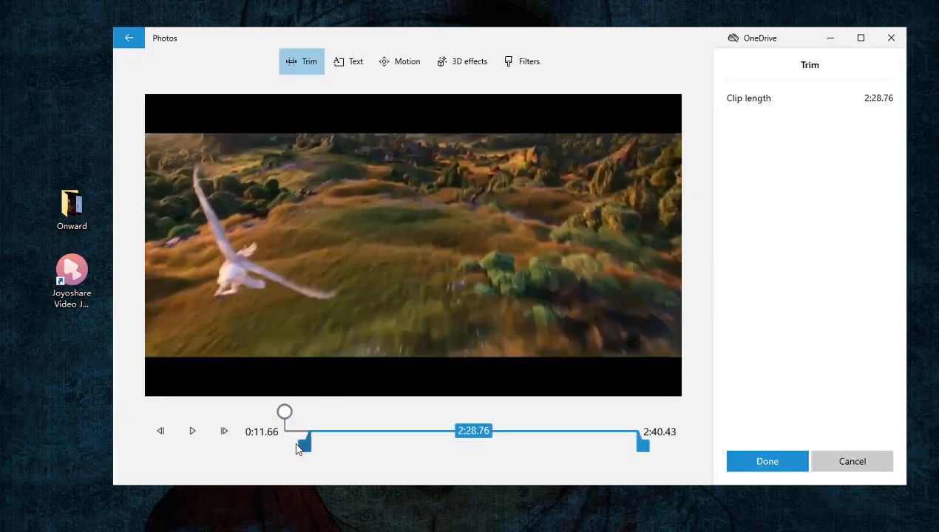
pyautogui.moveTo(284, 441); pyautogui.dragTo(329, 440)
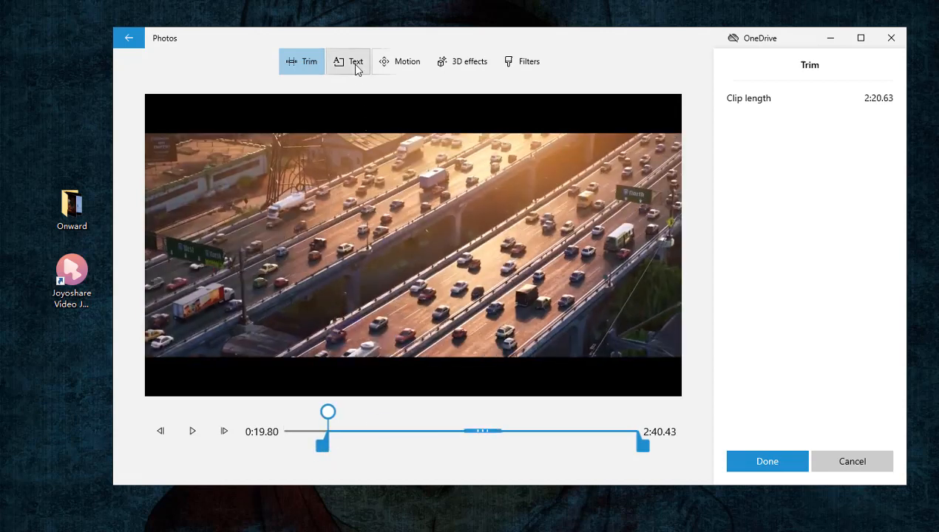
# - Browse the Text, Motion and Filters options, then confirm the trim to 2:20
pyautogui.click(348, 62)
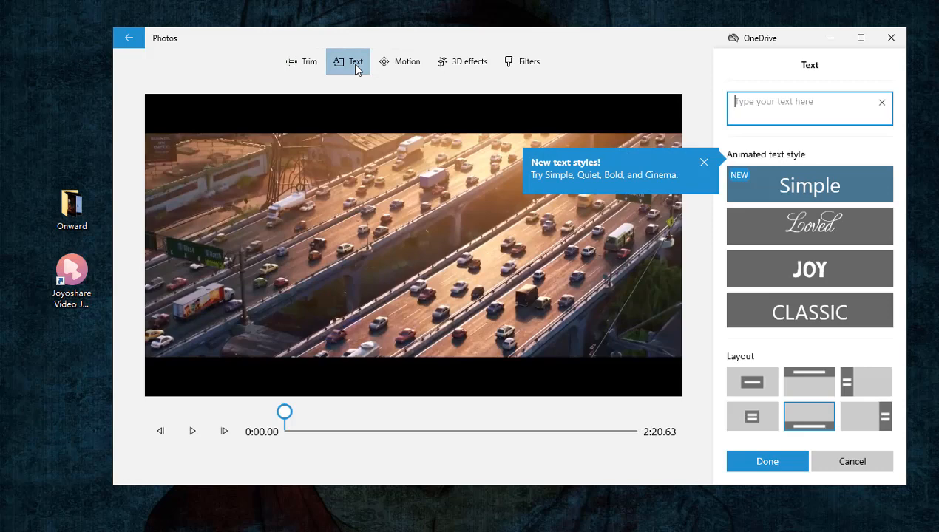
pyautogui.click(399, 62)
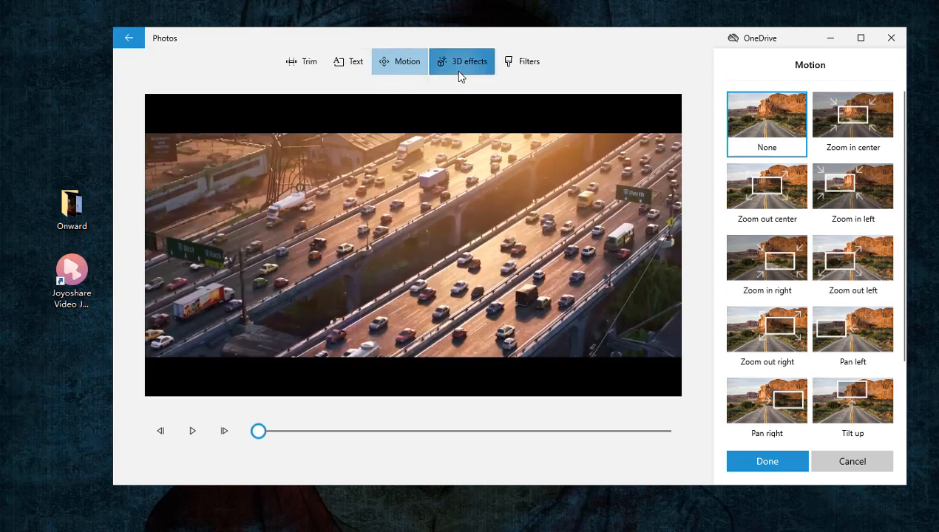
pyautogui.click(462, 62)
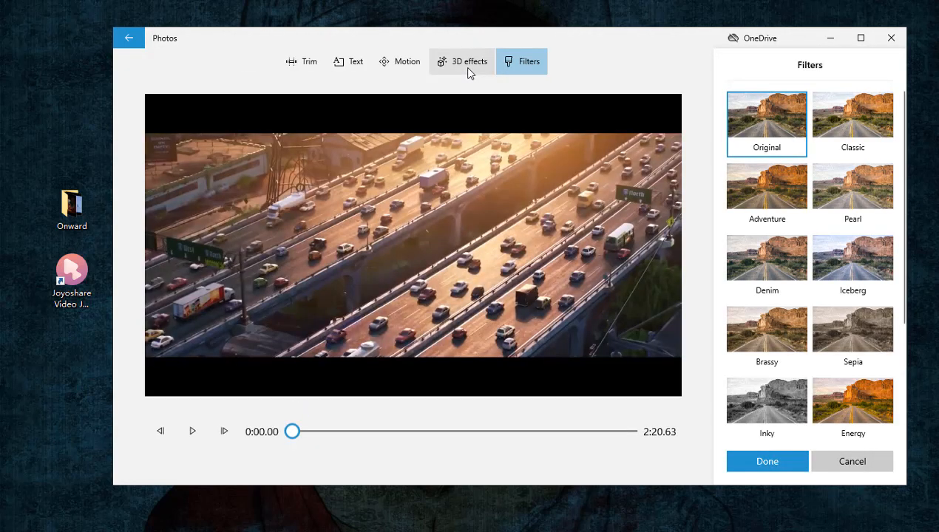
pyautogui.moveTo(698, 328)
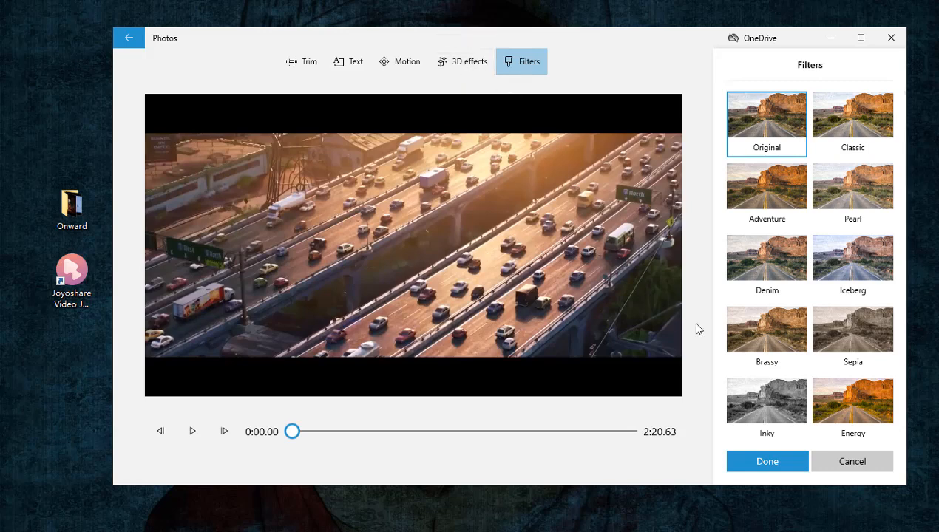
pyautogui.click(766, 461)
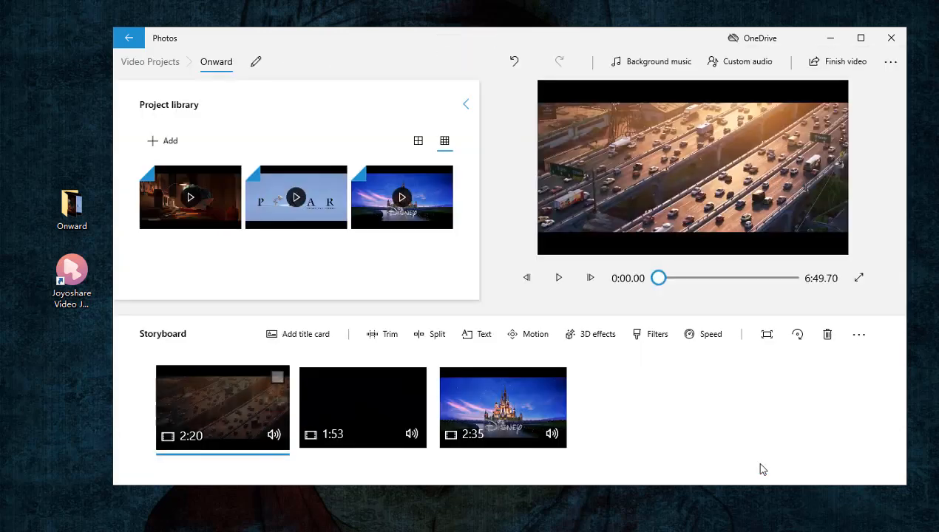
# - Trim the second clip to start at 0:27.93, shortening it to 1:25
pyautogui.click(363, 409)
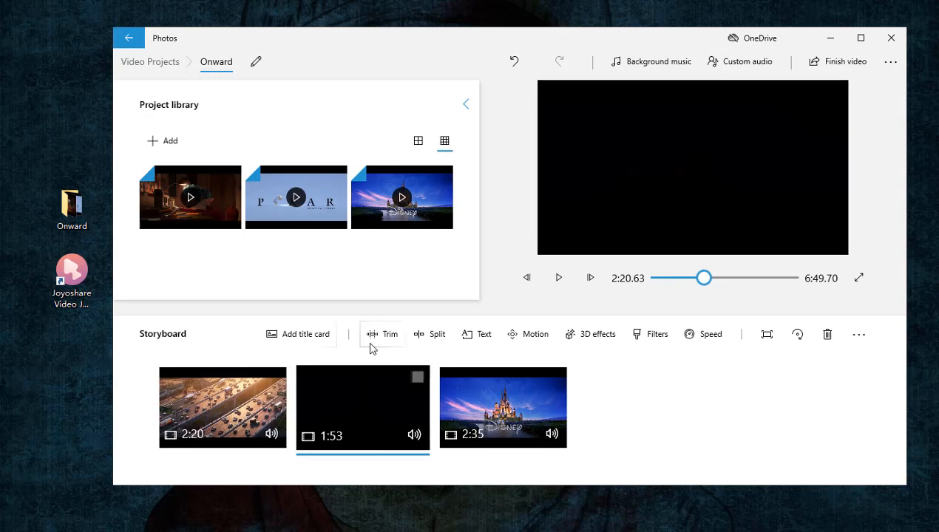
pyautogui.click(391, 335)
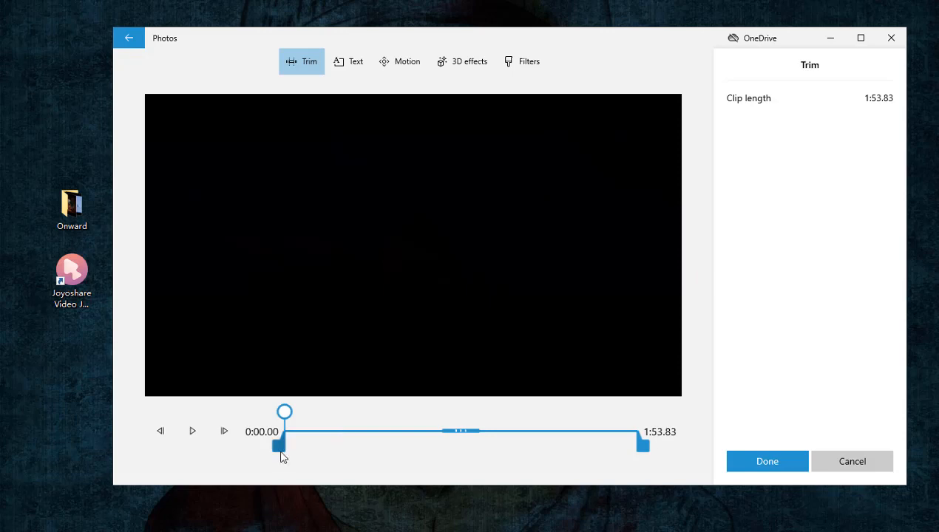
pyautogui.moveTo(277, 441); pyautogui.dragTo(347, 444)
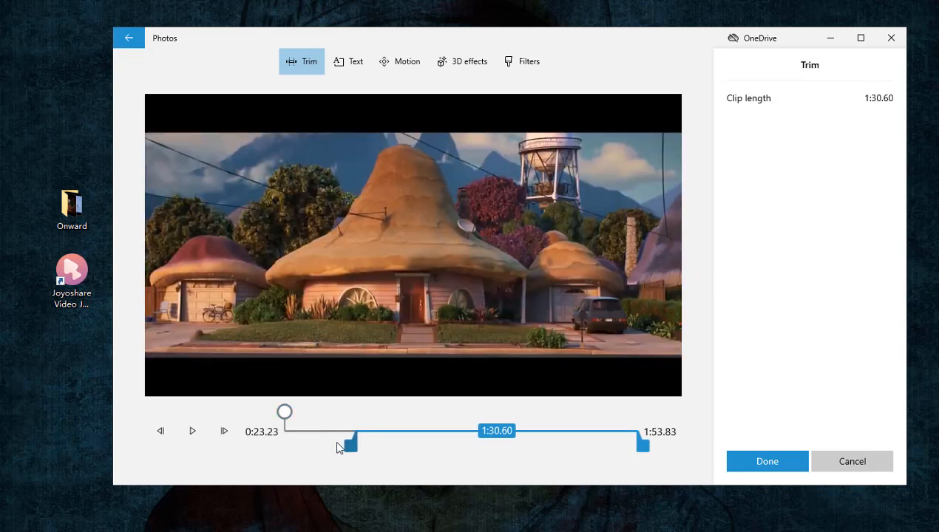
pyautogui.moveTo(349, 442); pyautogui.dragTo(370, 442)
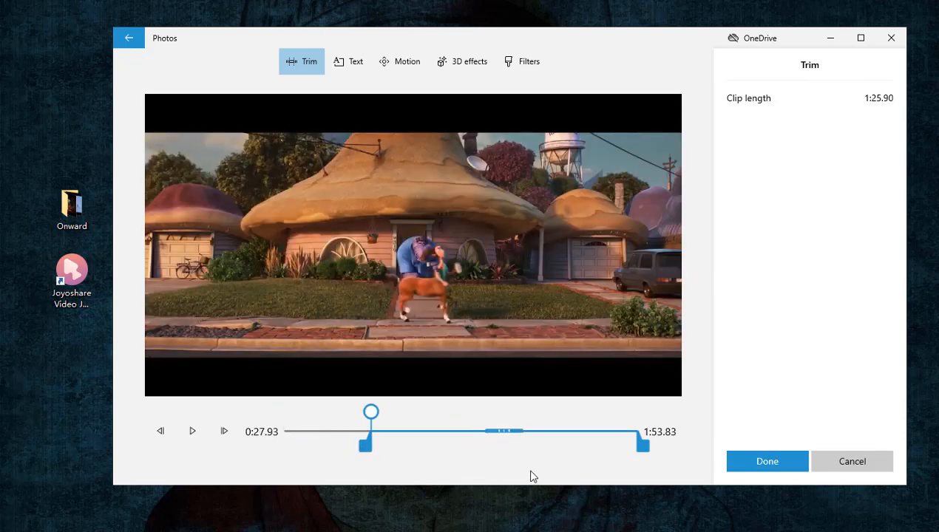
pyautogui.click(766, 461)
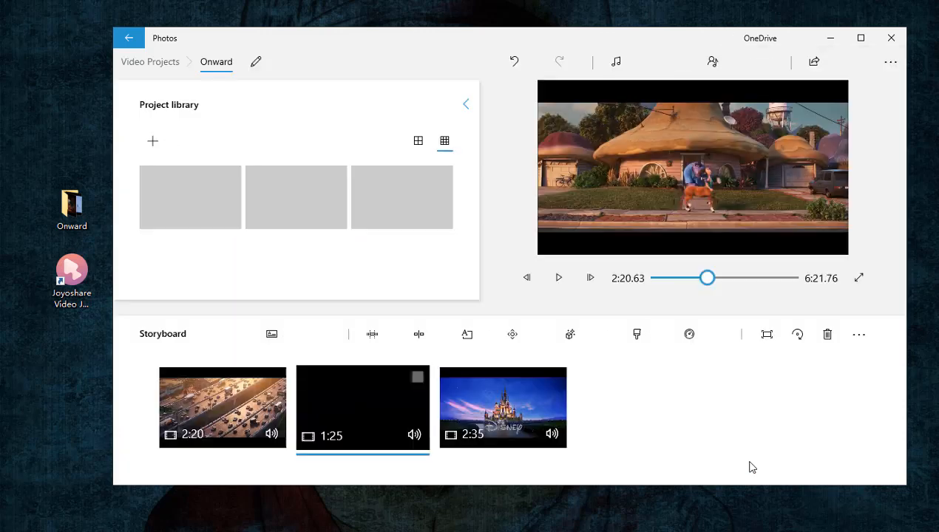
# - Trim the third clip, the Disney castle, to end at 1:29.40
pyautogui.click(503, 408)
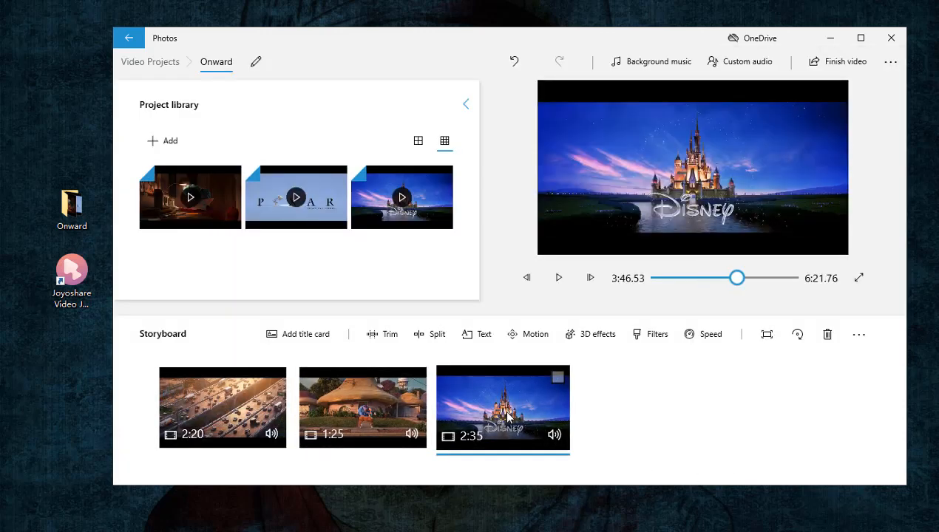
pyautogui.click(381, 334)
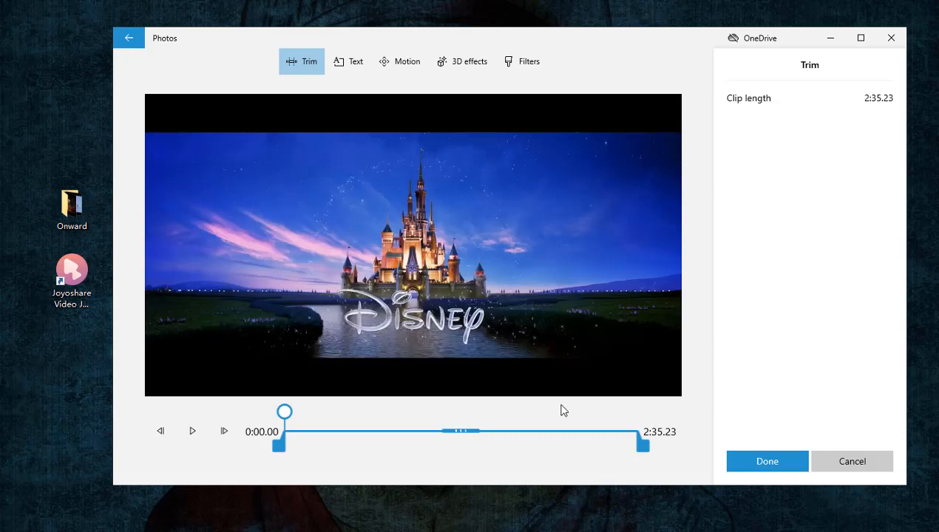
pyautogui.moveTo(641, 442); pyautogui.dragTo(638, 442)
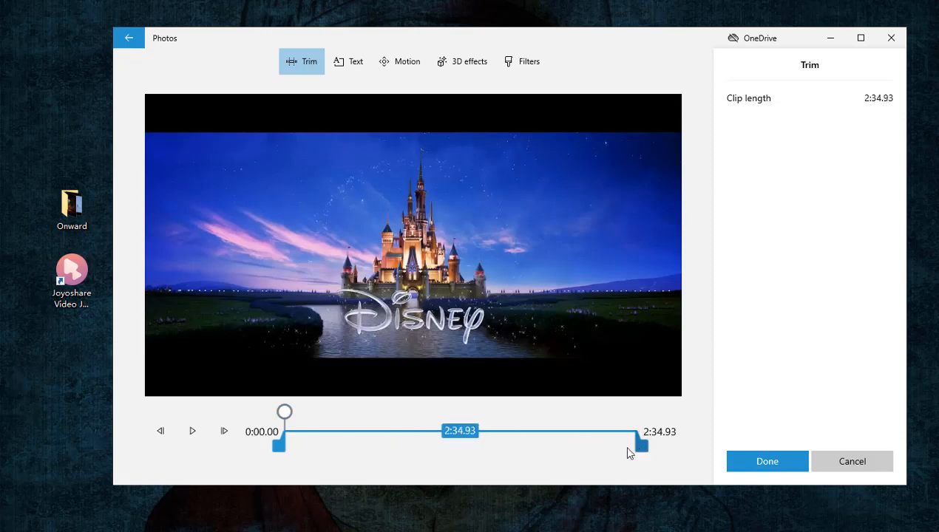
pyautogui.moveTo(638, 444); pyautogui.dragTo(494, 443)
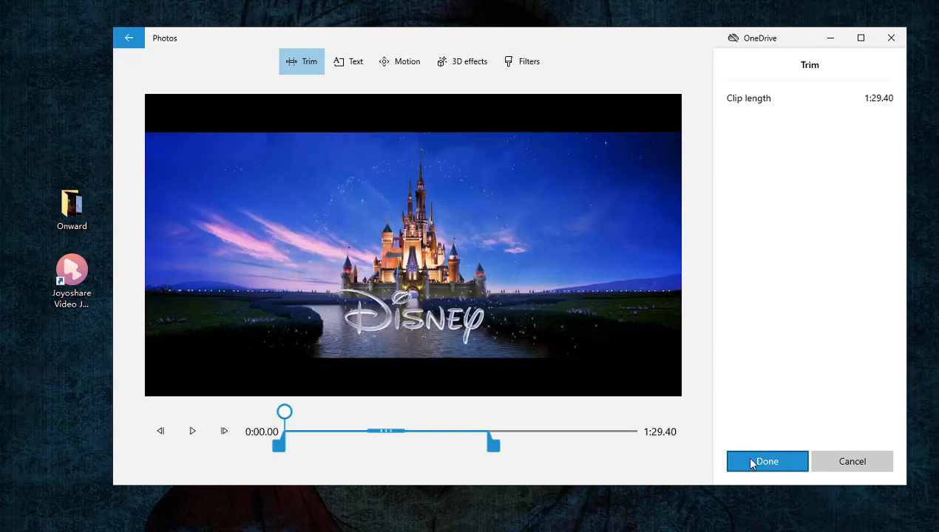
pyautogui.click(766, 461)
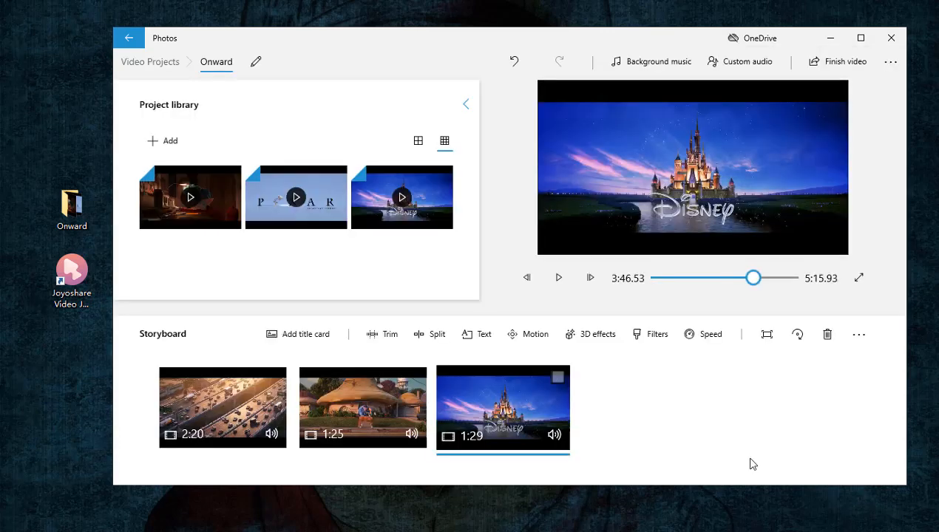
pyautogui.moveTo(813, 396)
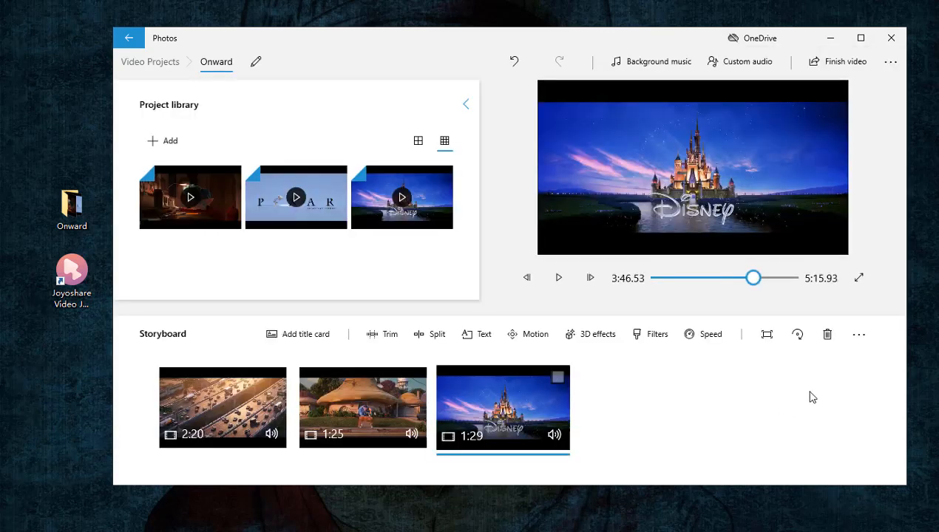
pyautogui.moveTo(846, 62)
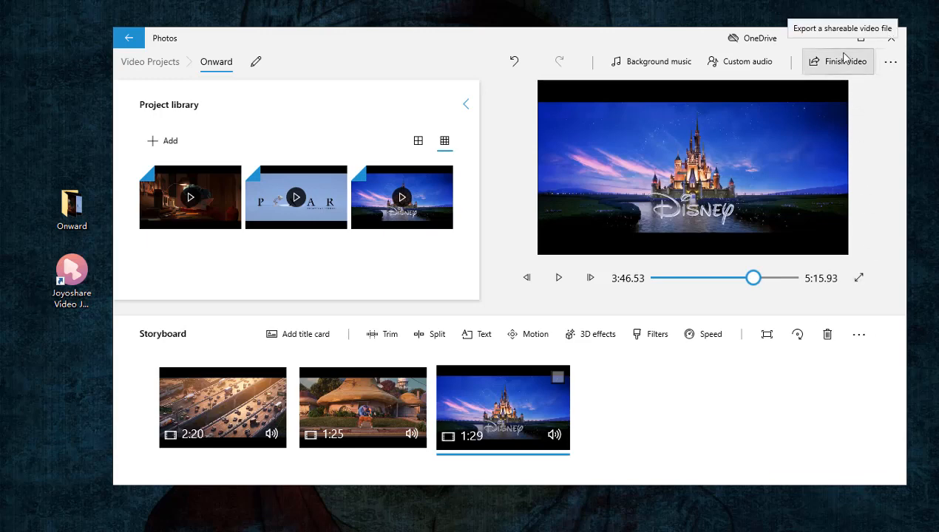
# - Finish the video and set the export quality to Medium 720p
pyautogui.click(846, 62)
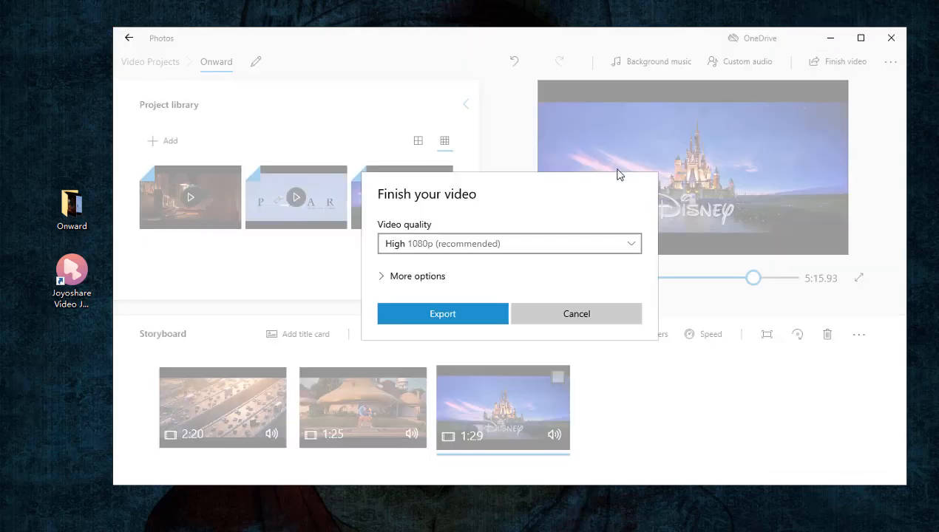
pyautogui.click(508, 242)
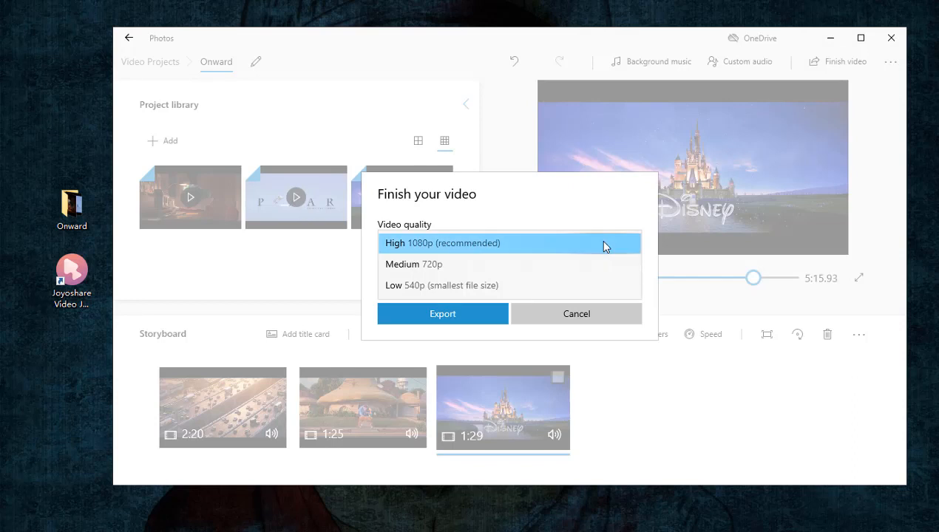
pyautogui.click(414, 264)
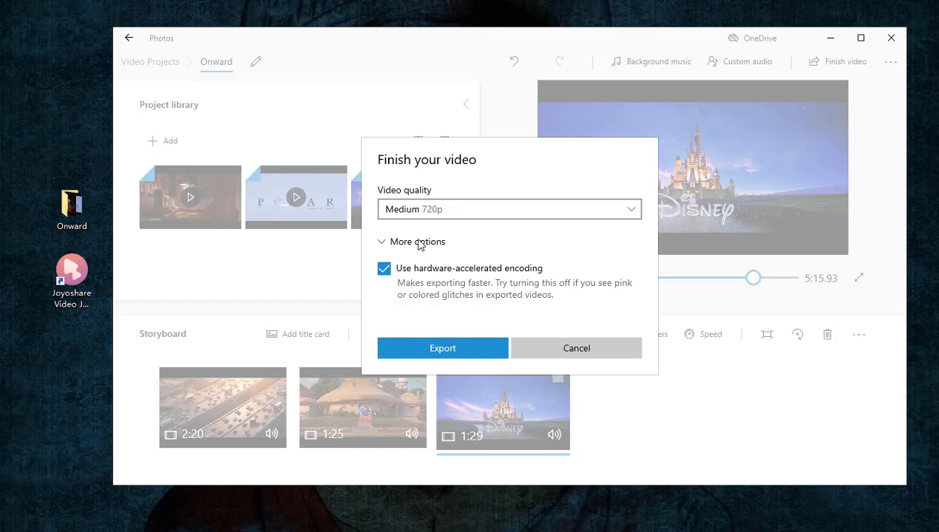
pyautogui.click(411, 242)
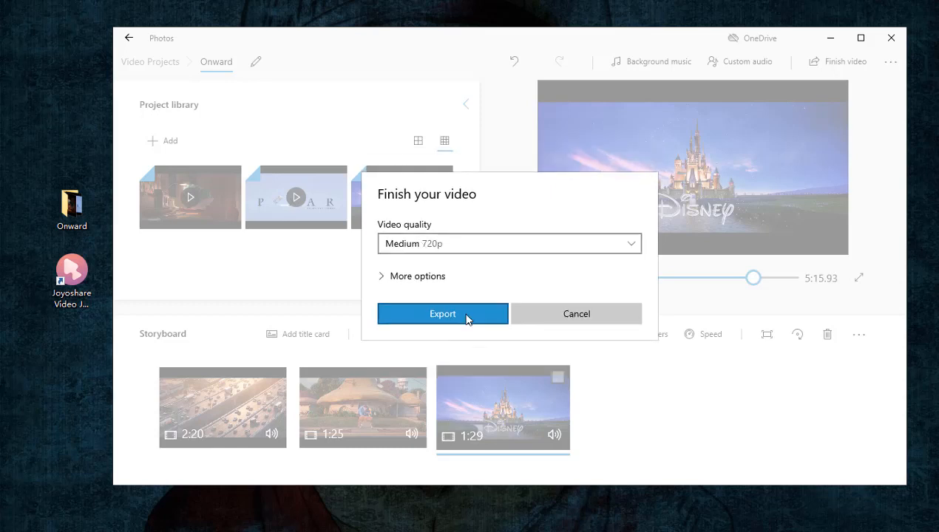
# - Export the project as Onward.mp4
pyautogui.click(442, 313)
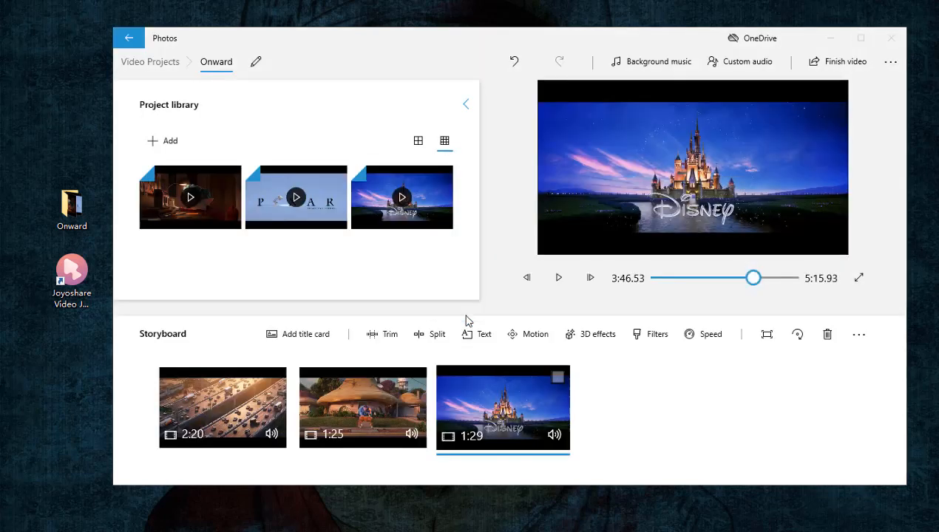
pyautogui.click(846, 62)
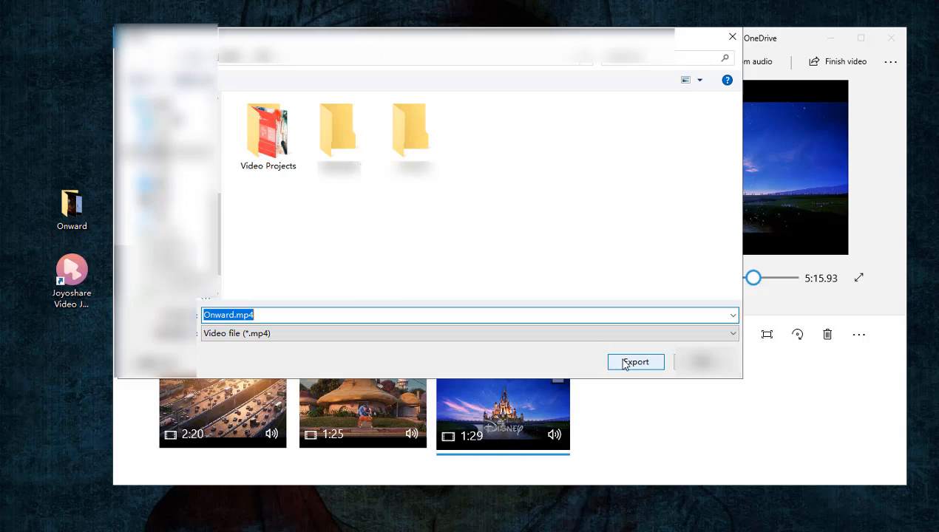
pyautogui.click(635, 360)
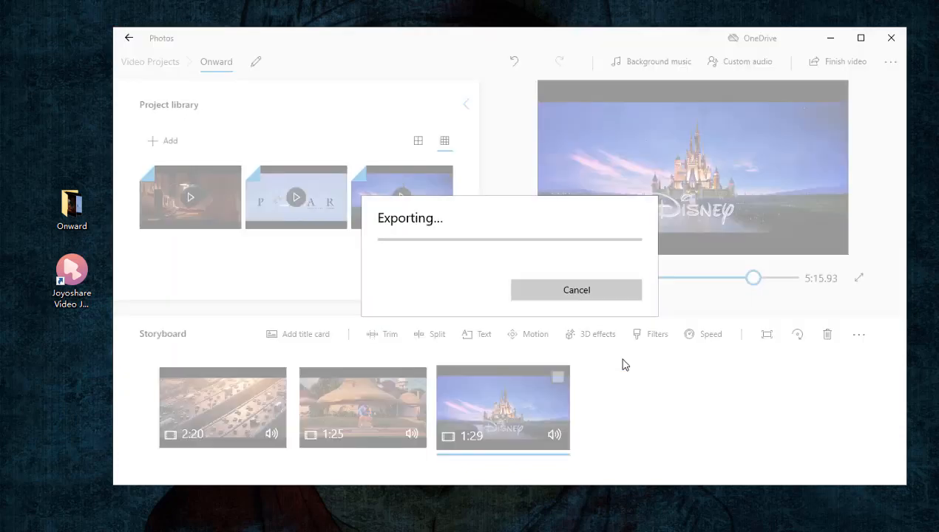